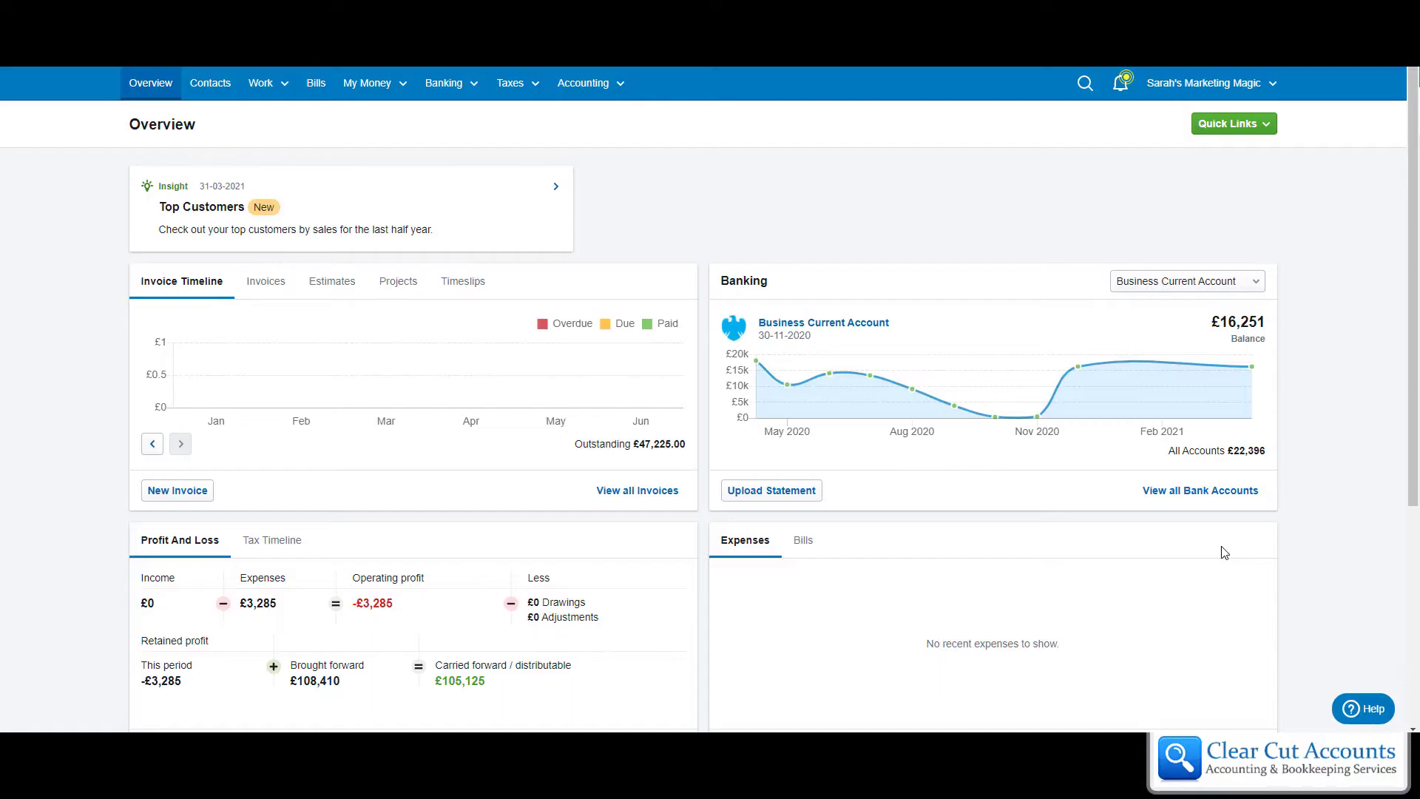
mouse_move(718, 463)
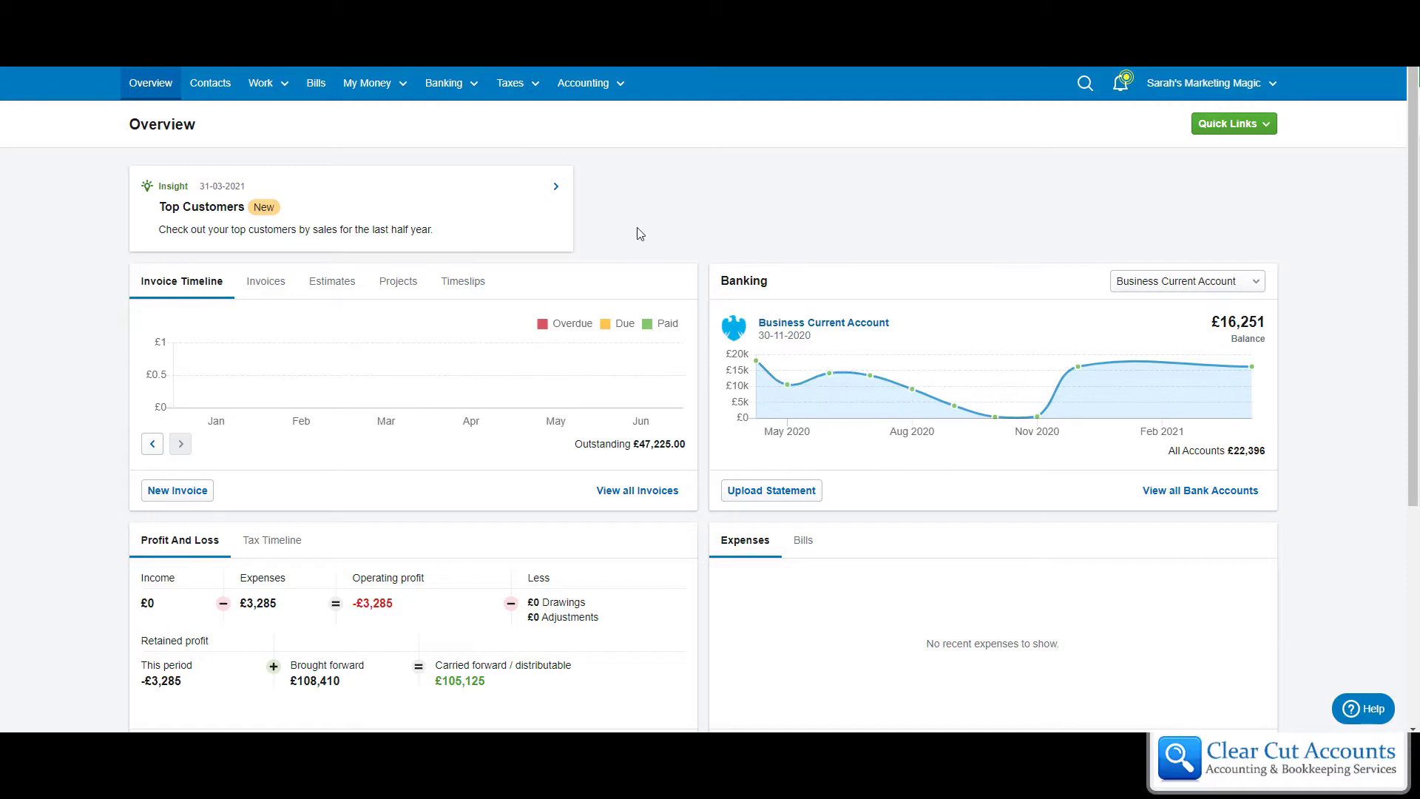
mouse_move(833, 234)
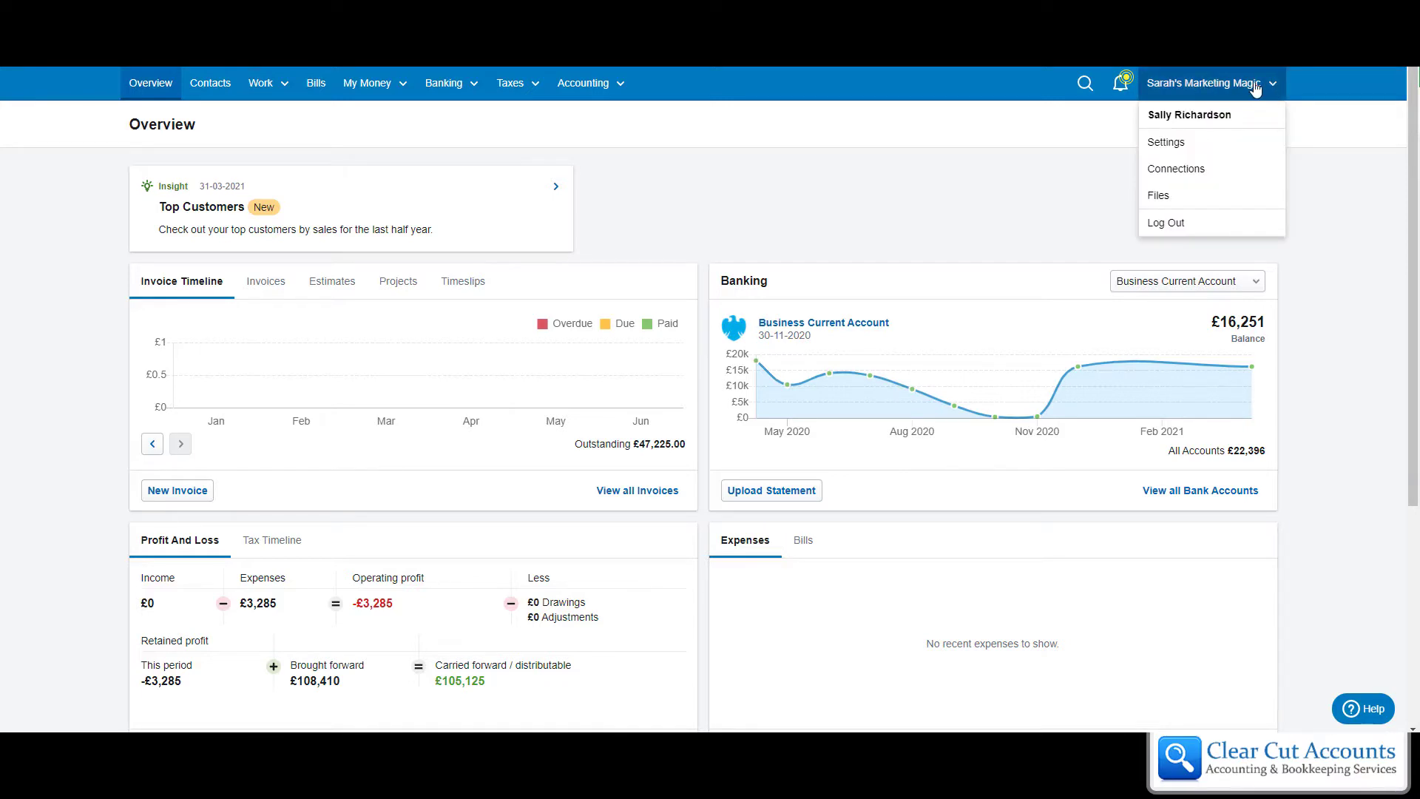
mouse_move(1158, 221)
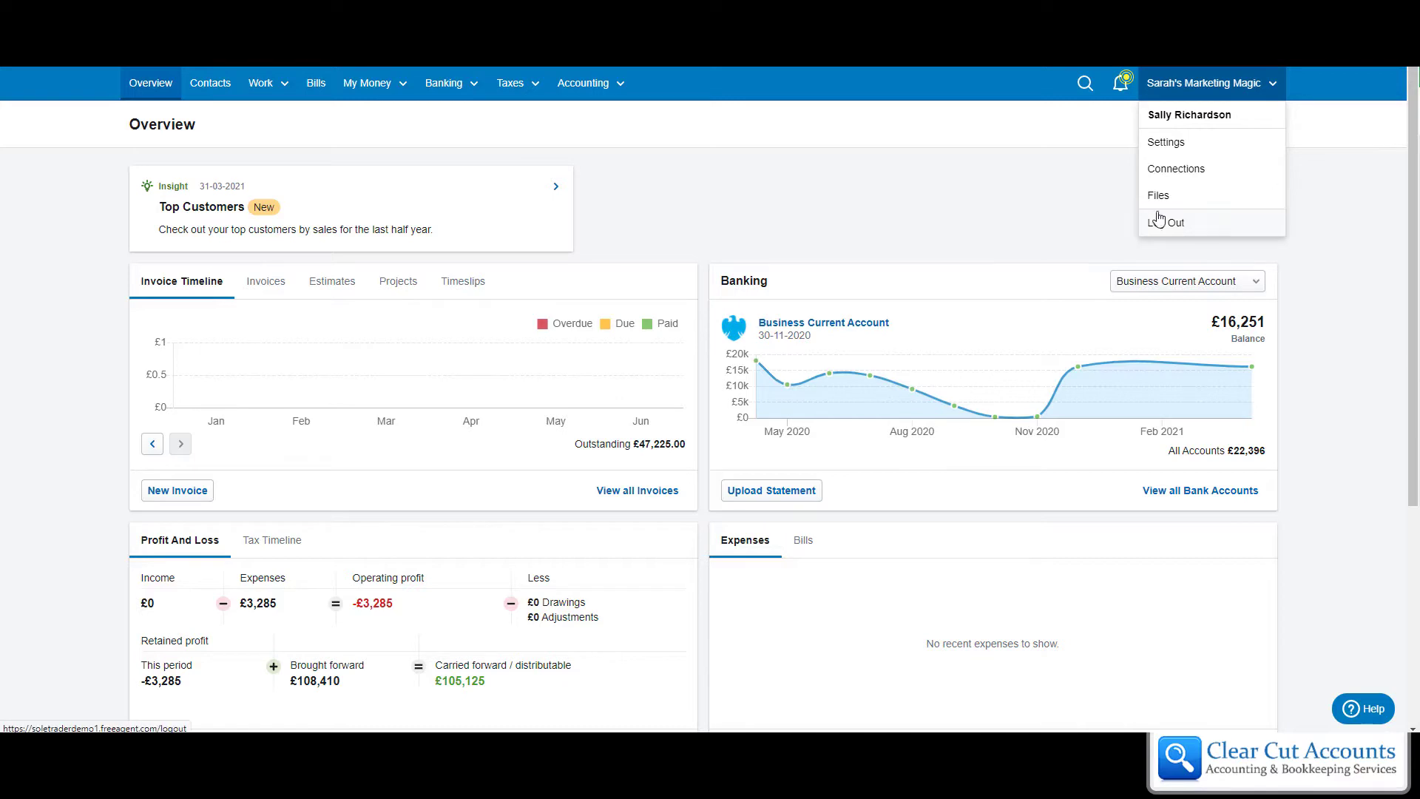
mouse_move(1156, 204)
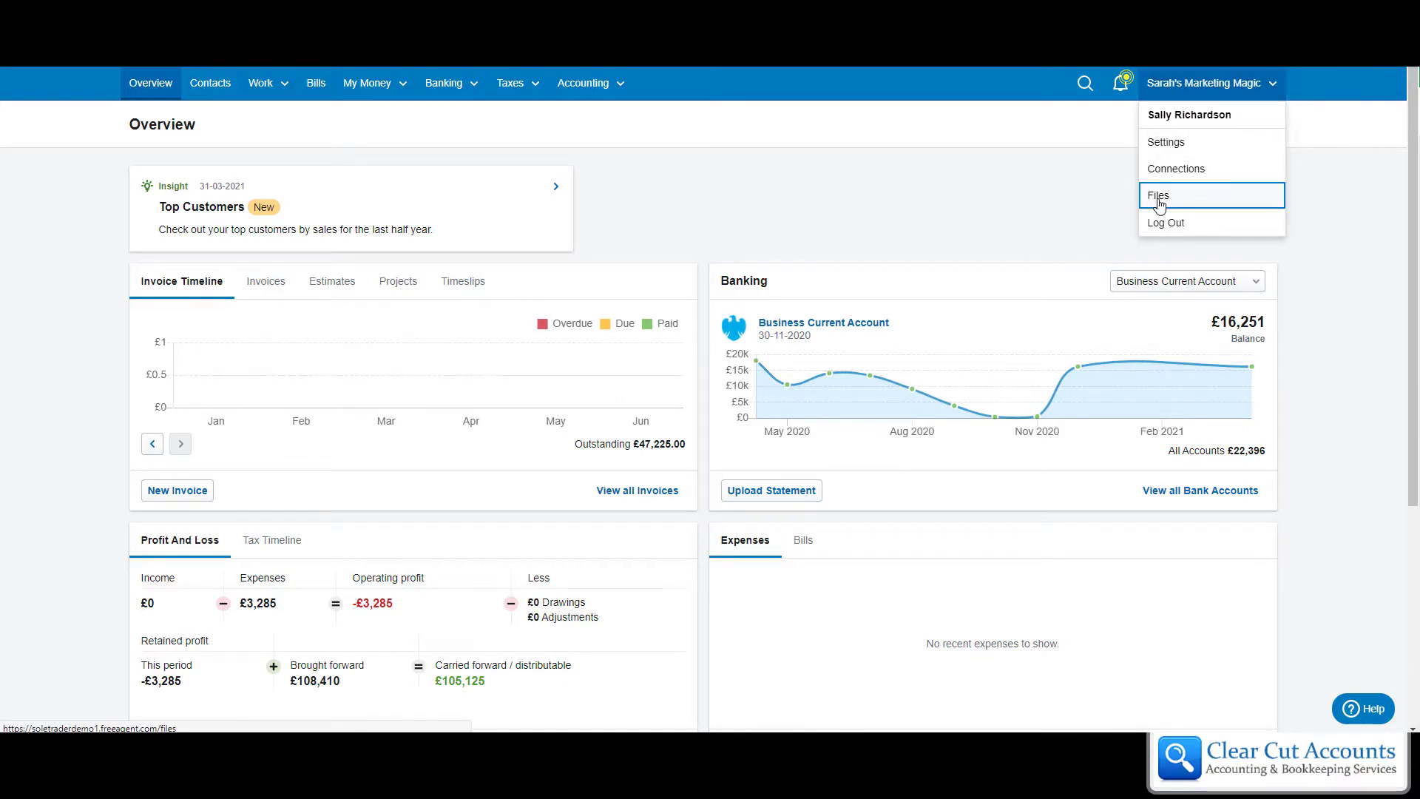
- Open the Files page from the account dropdown menu
click(1158, 195)
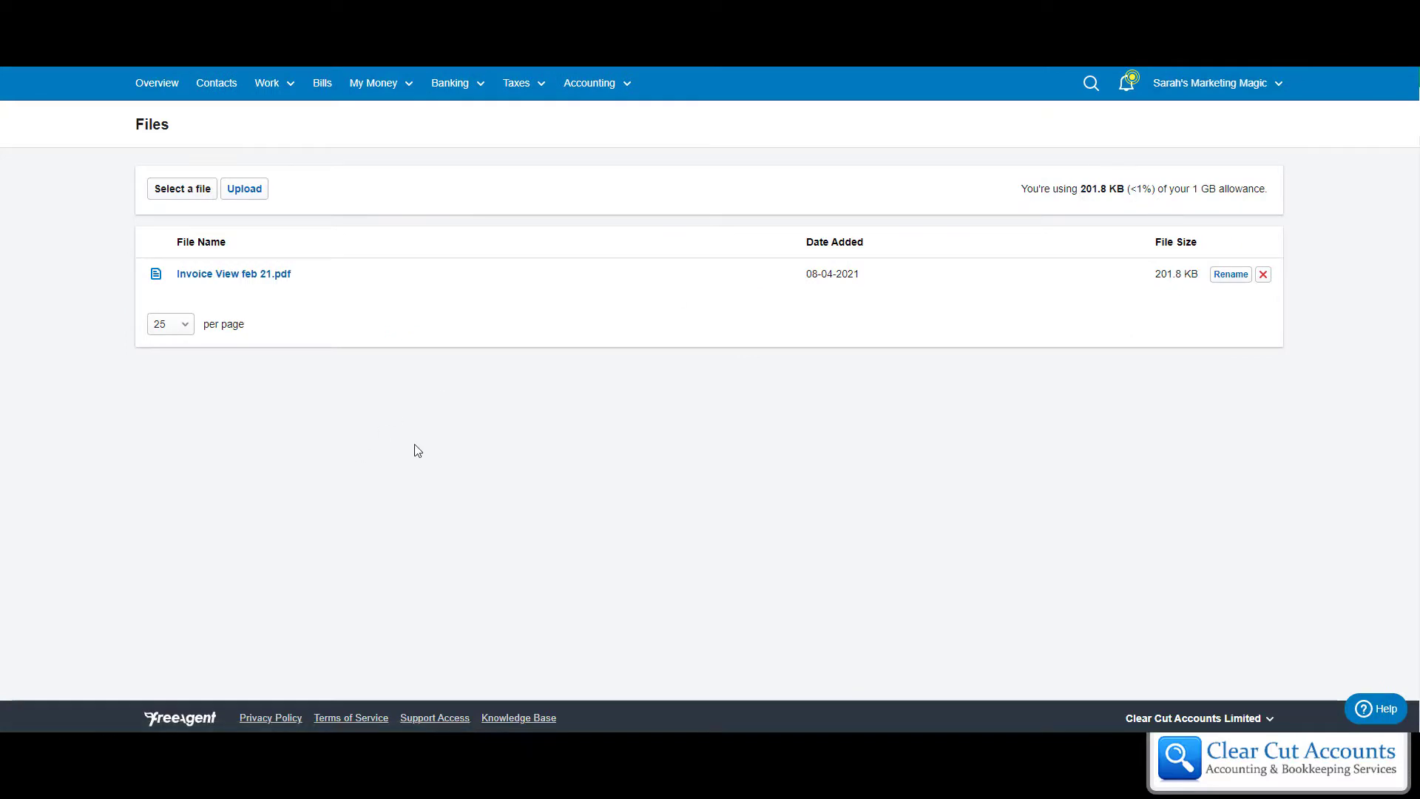
mouse_move(531, 245)
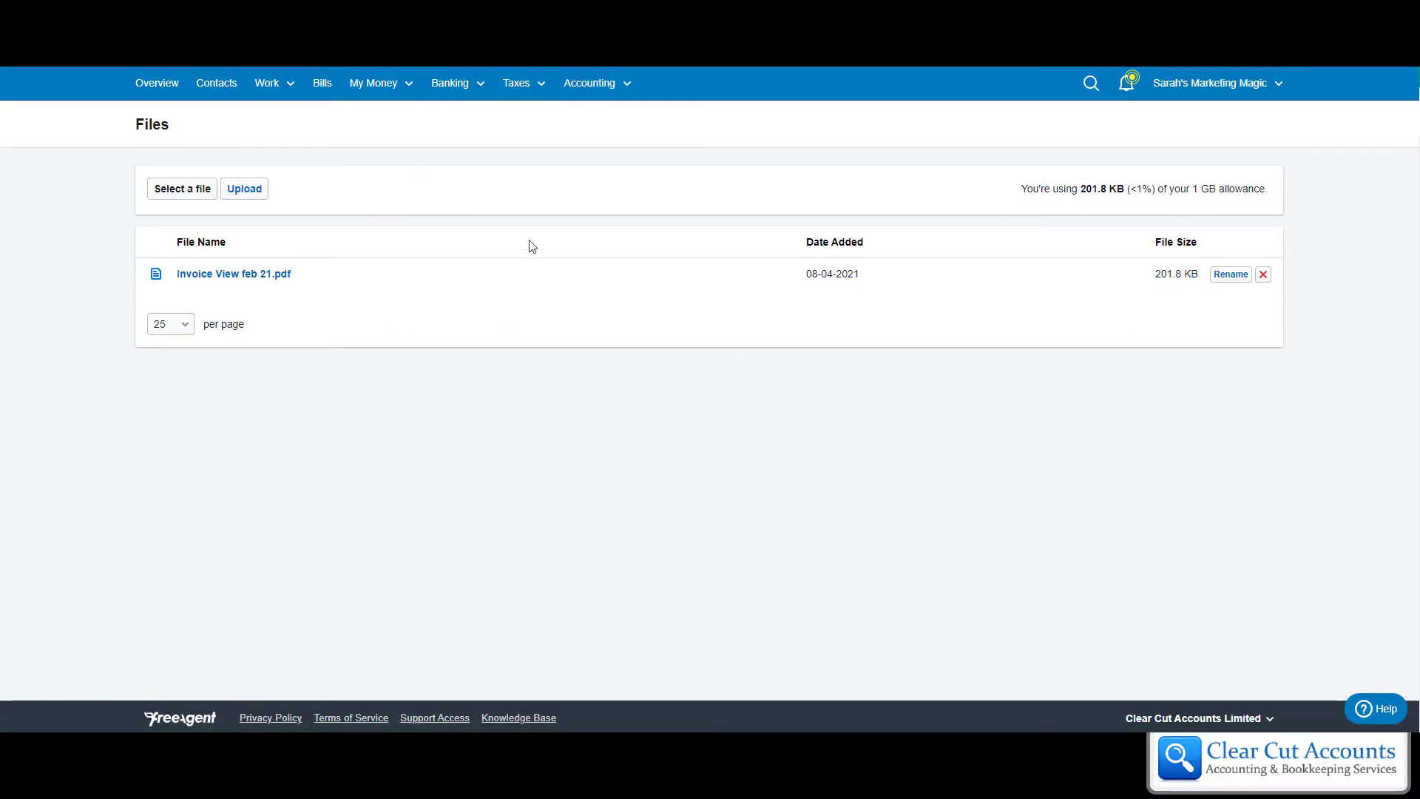
mouse_move(720, 207)
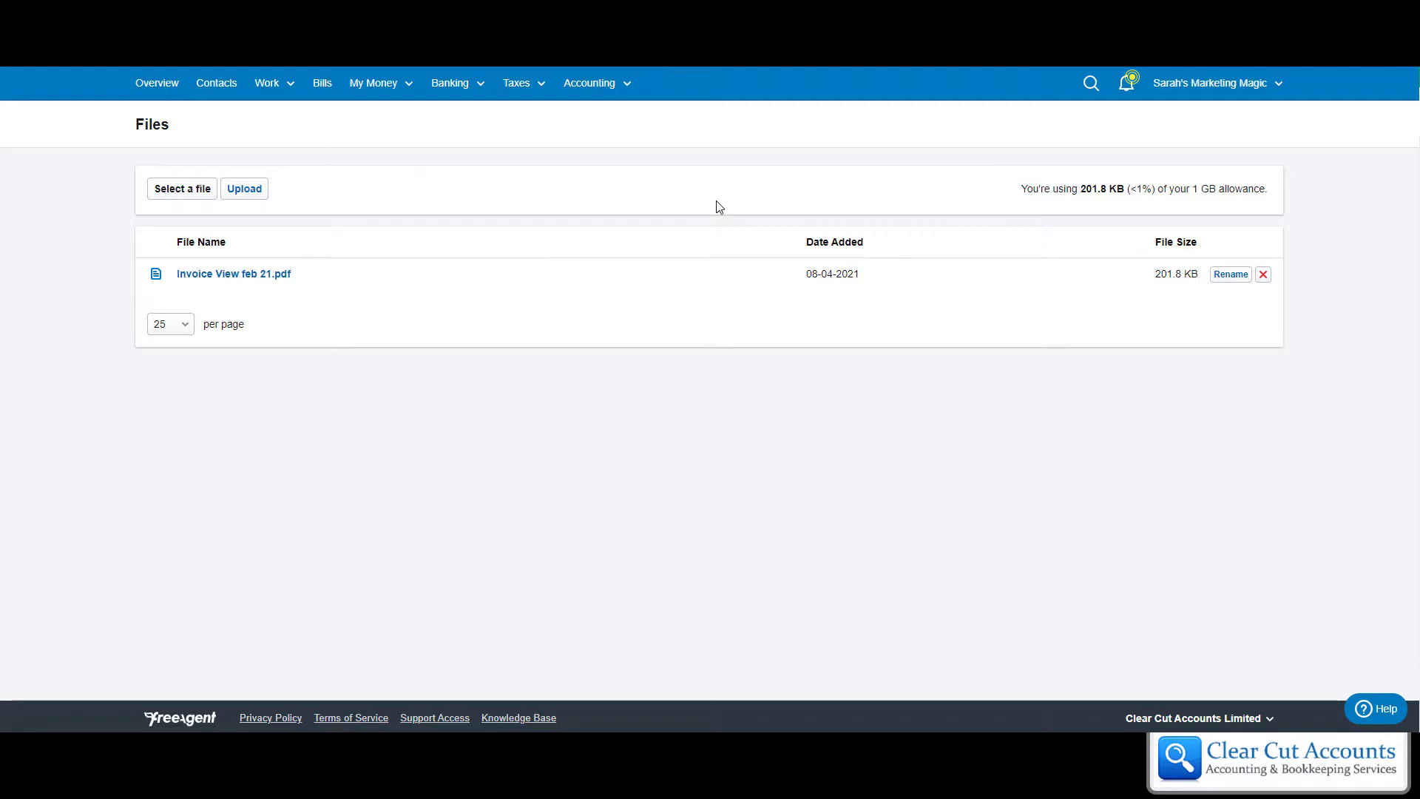
mouse_move(564, 239)
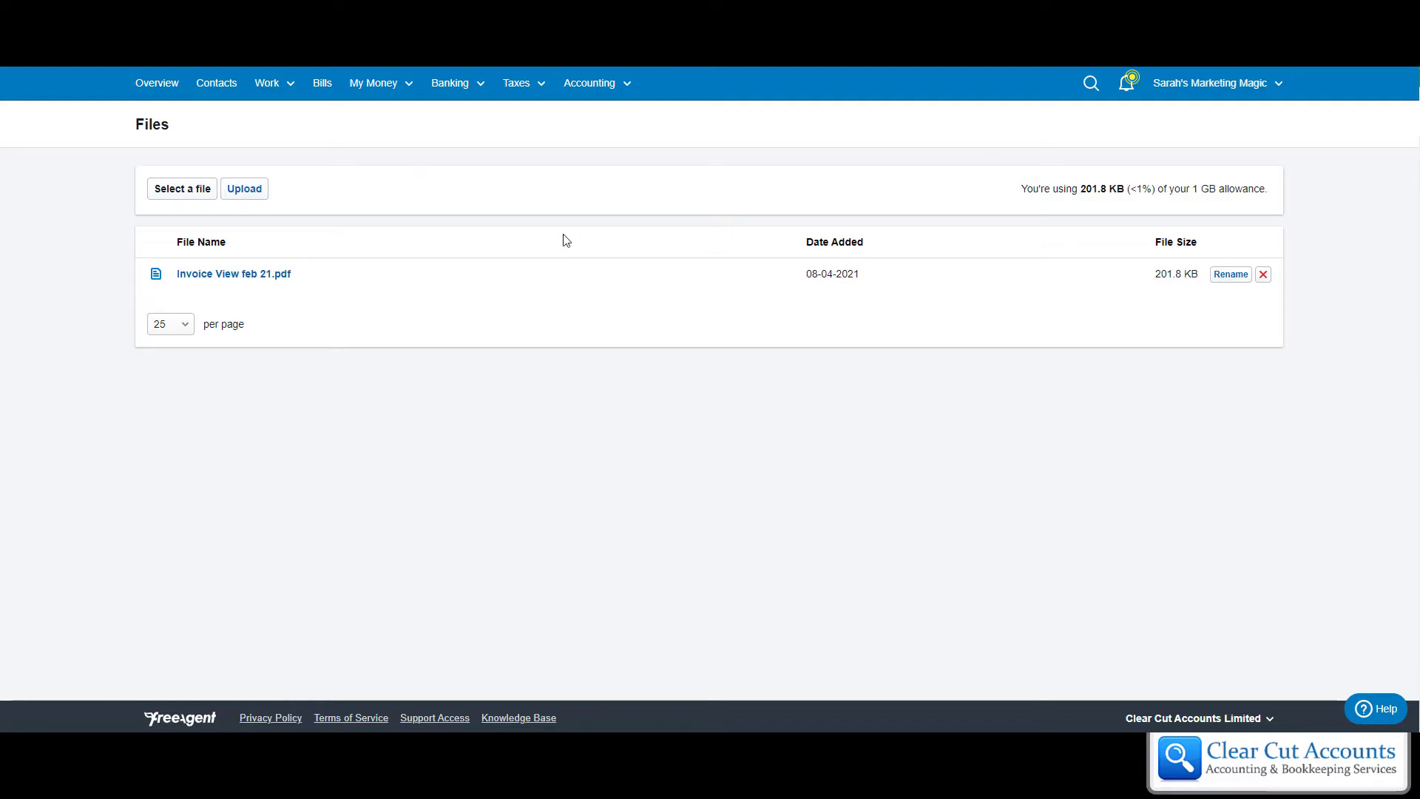
mouse_move(522, 299)
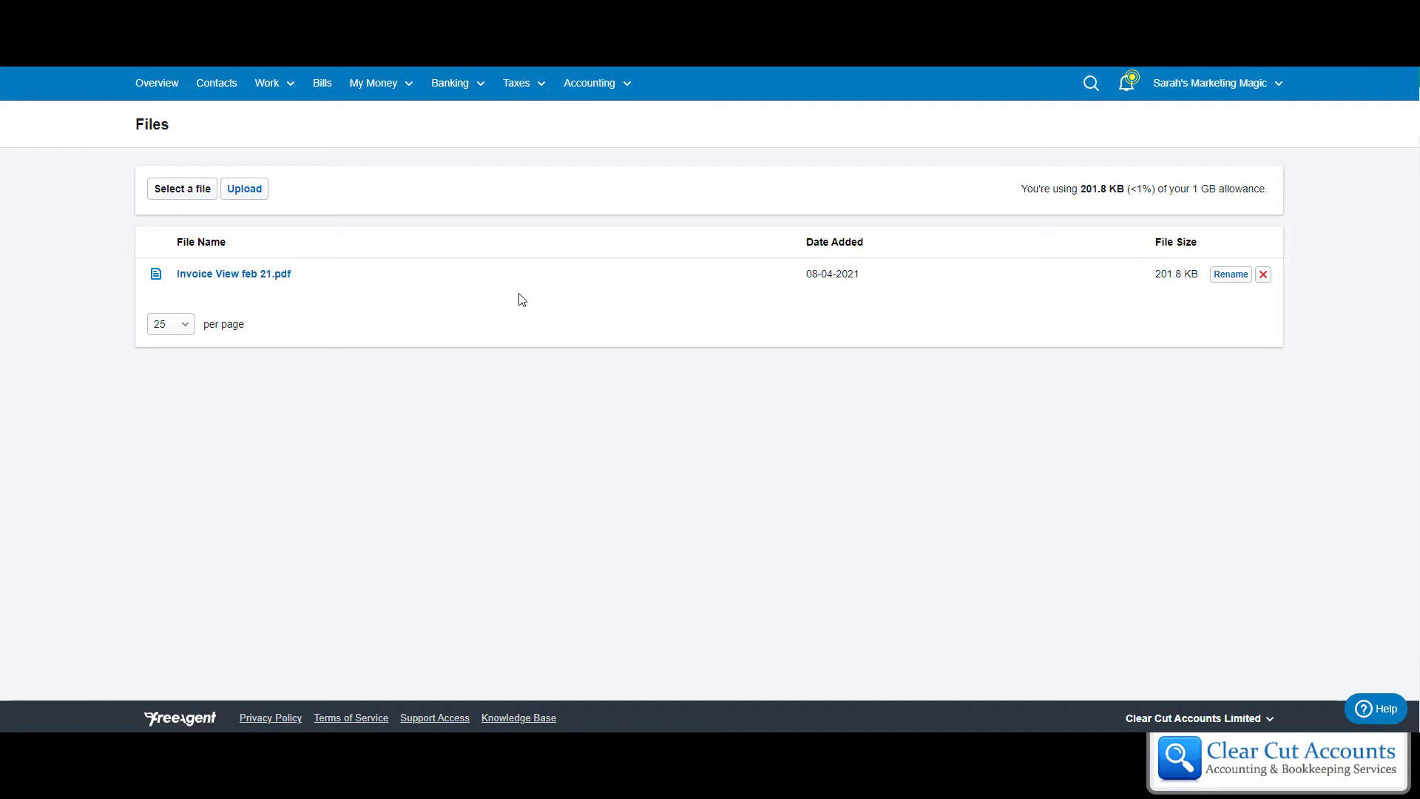
mouse_move(485, 271)
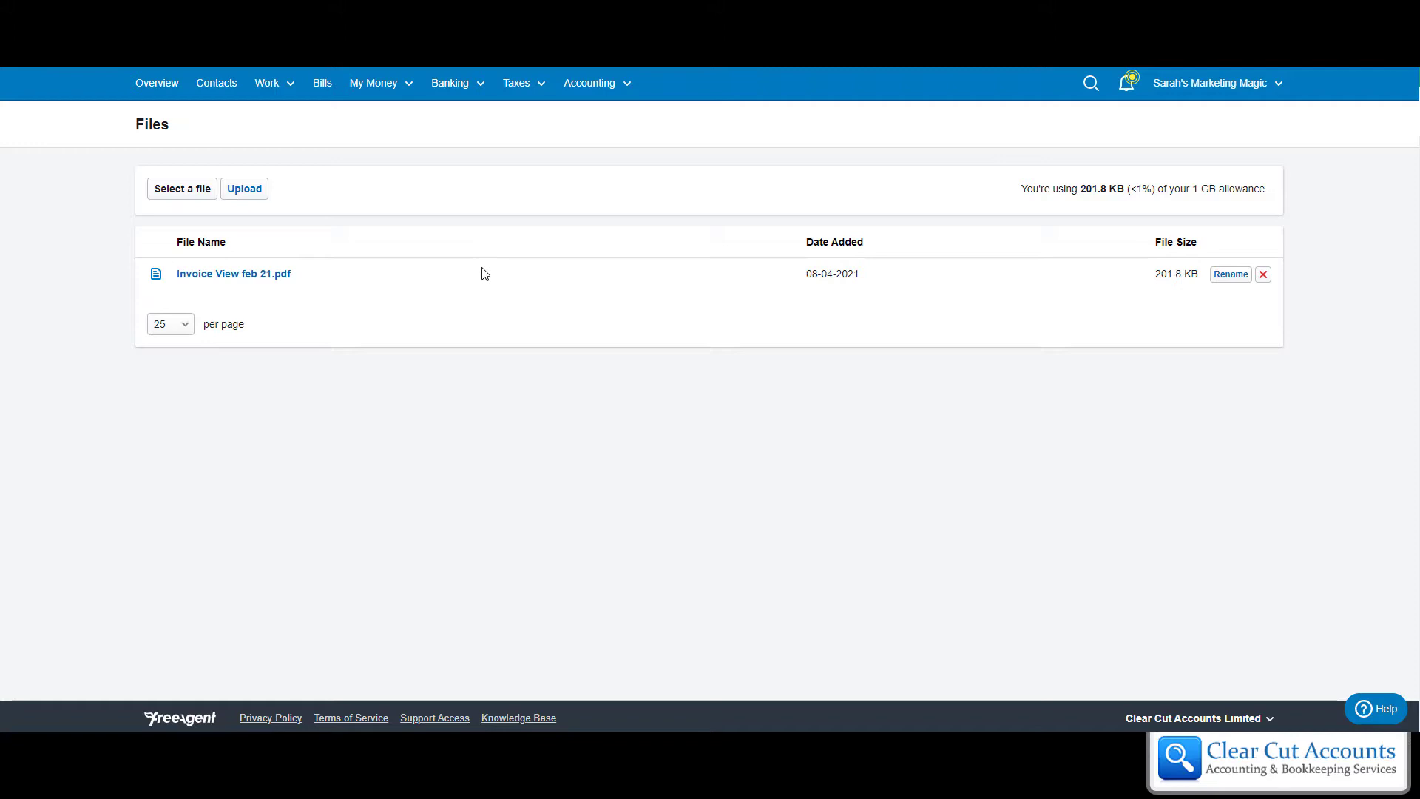
mouse_move(449, 276)
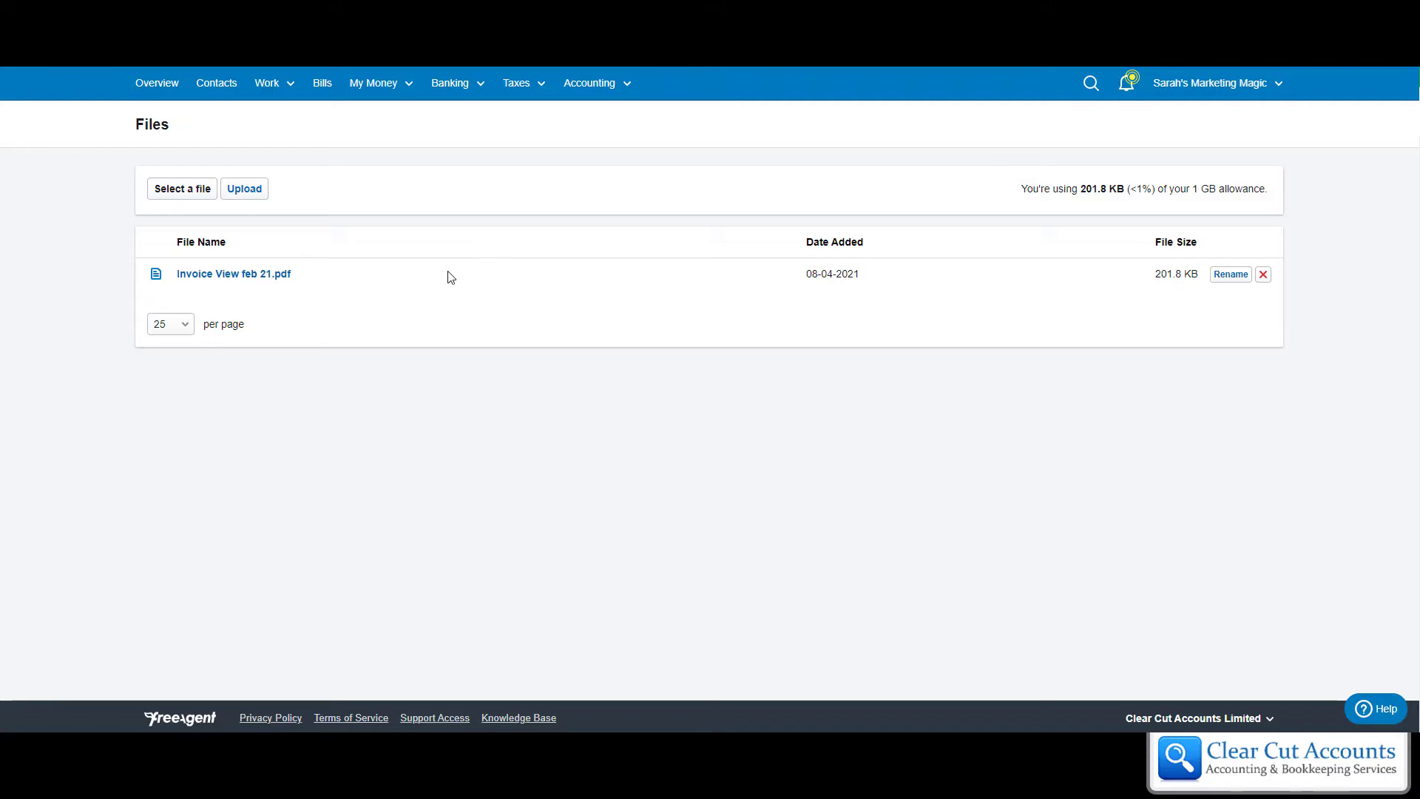
mouse_move(457, 290)
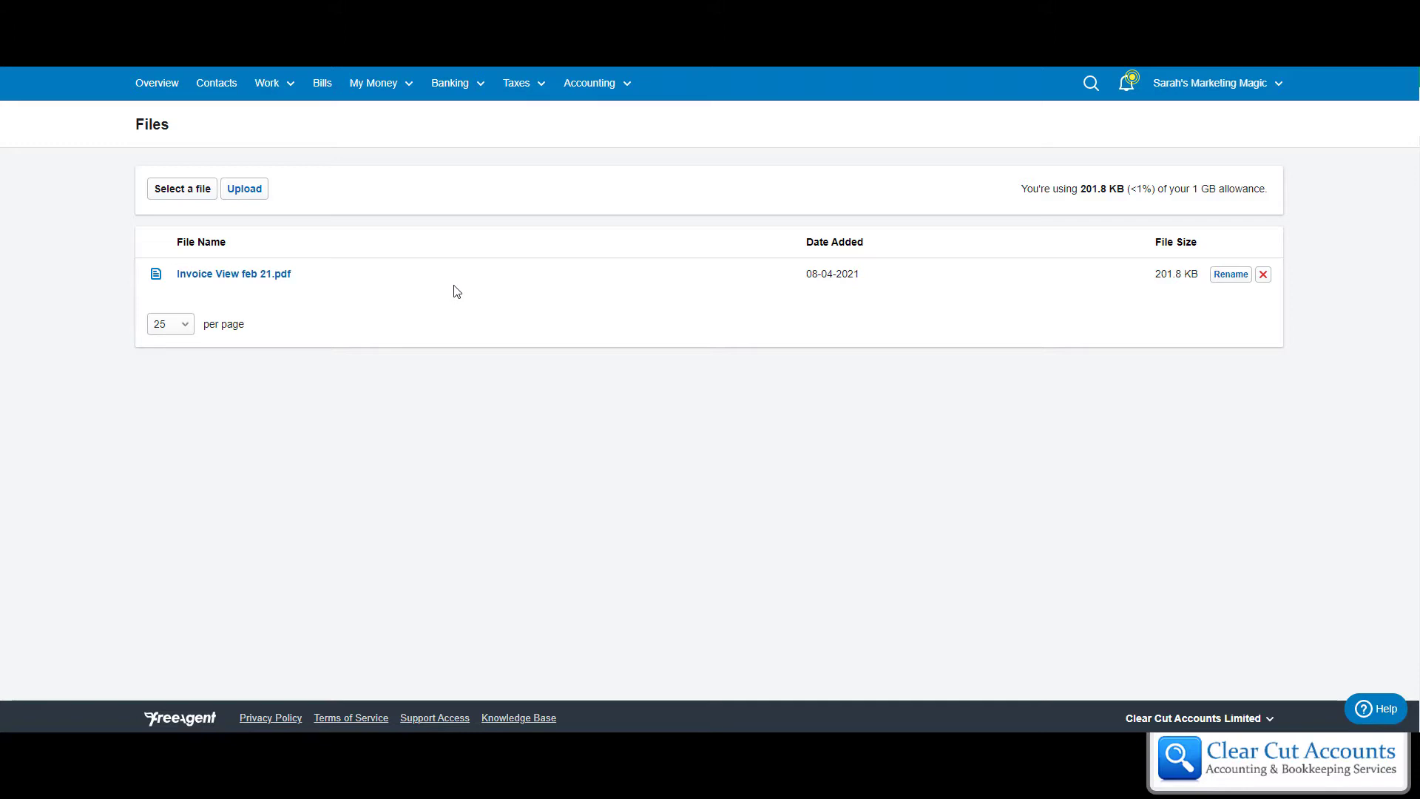
mouse_move(425, 260)
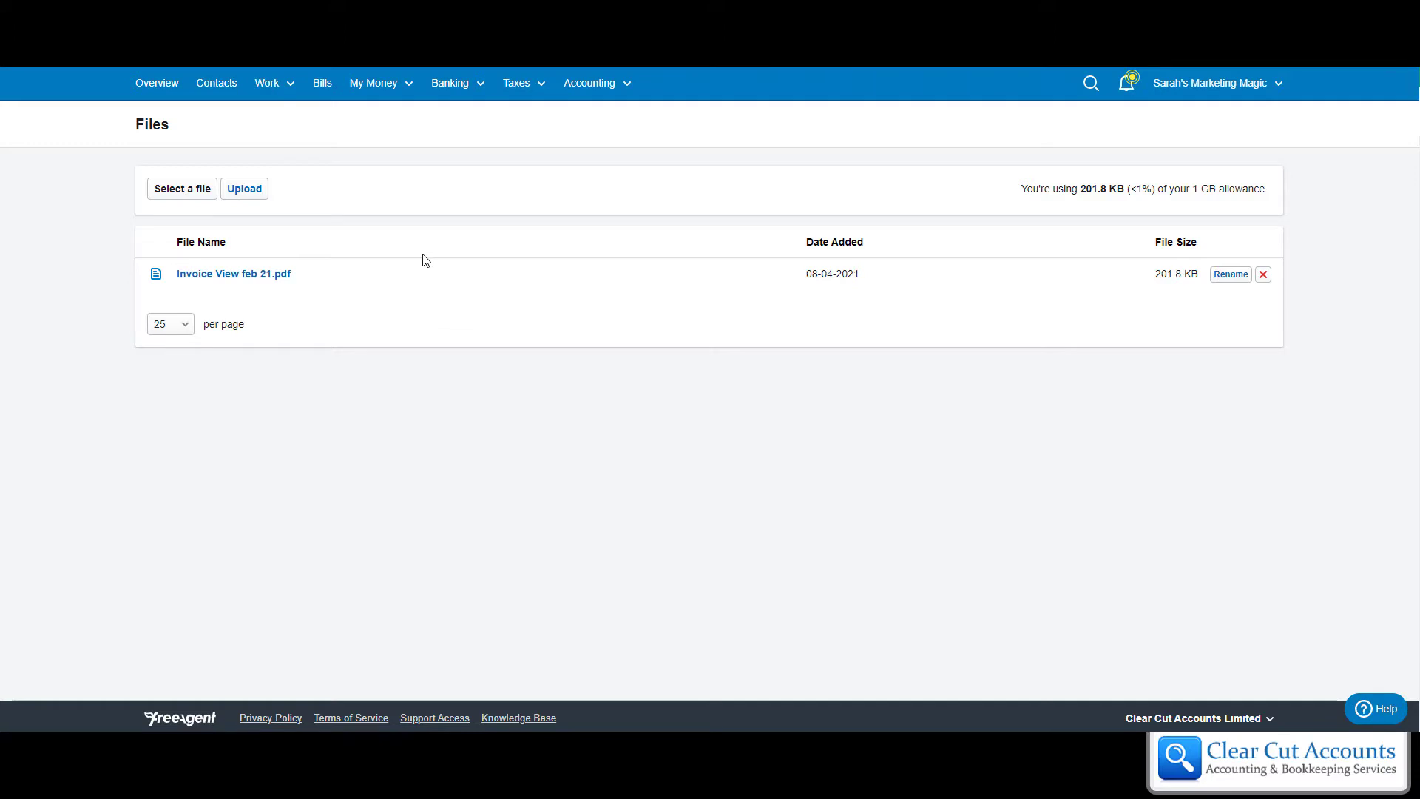
mouse_move(434, 262)
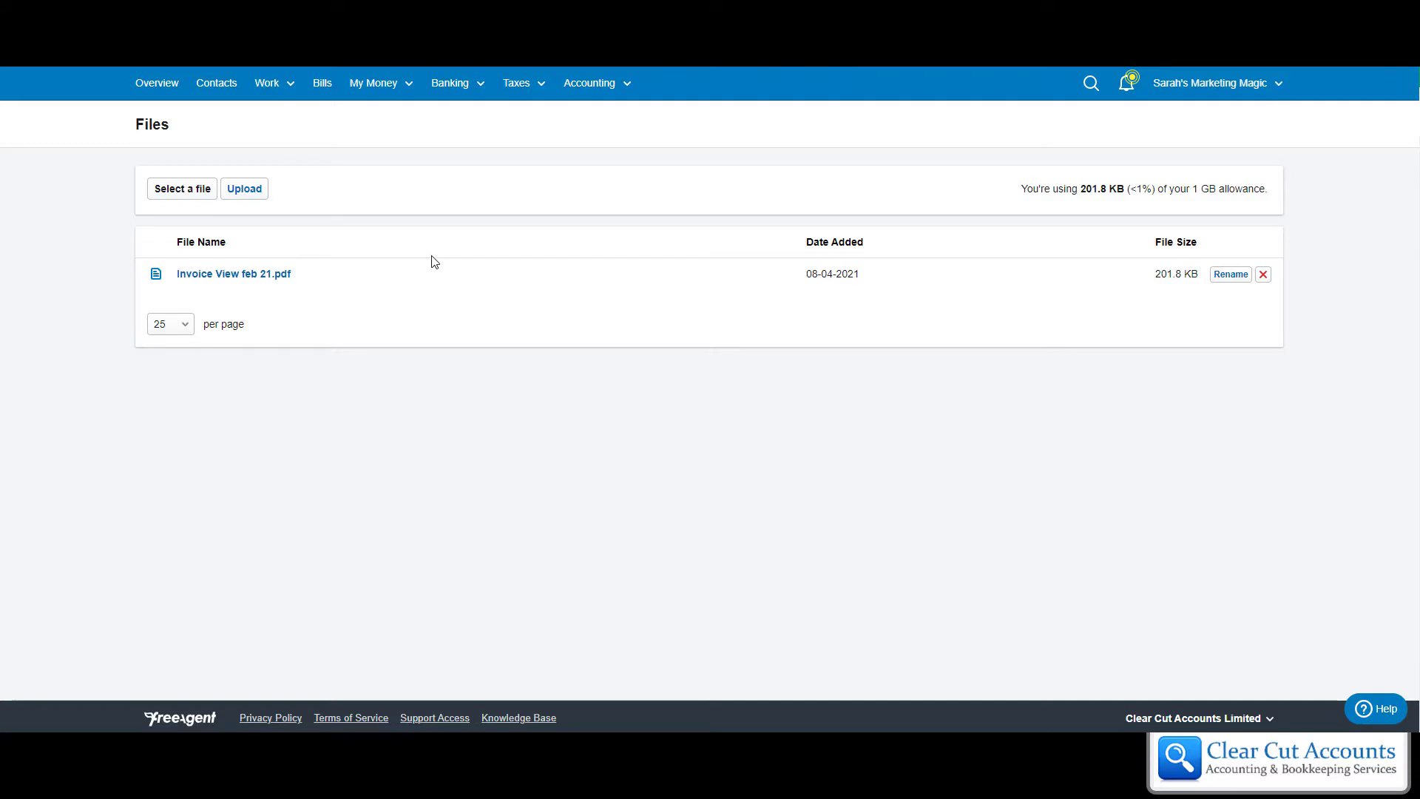
mouse_move(875, 273)
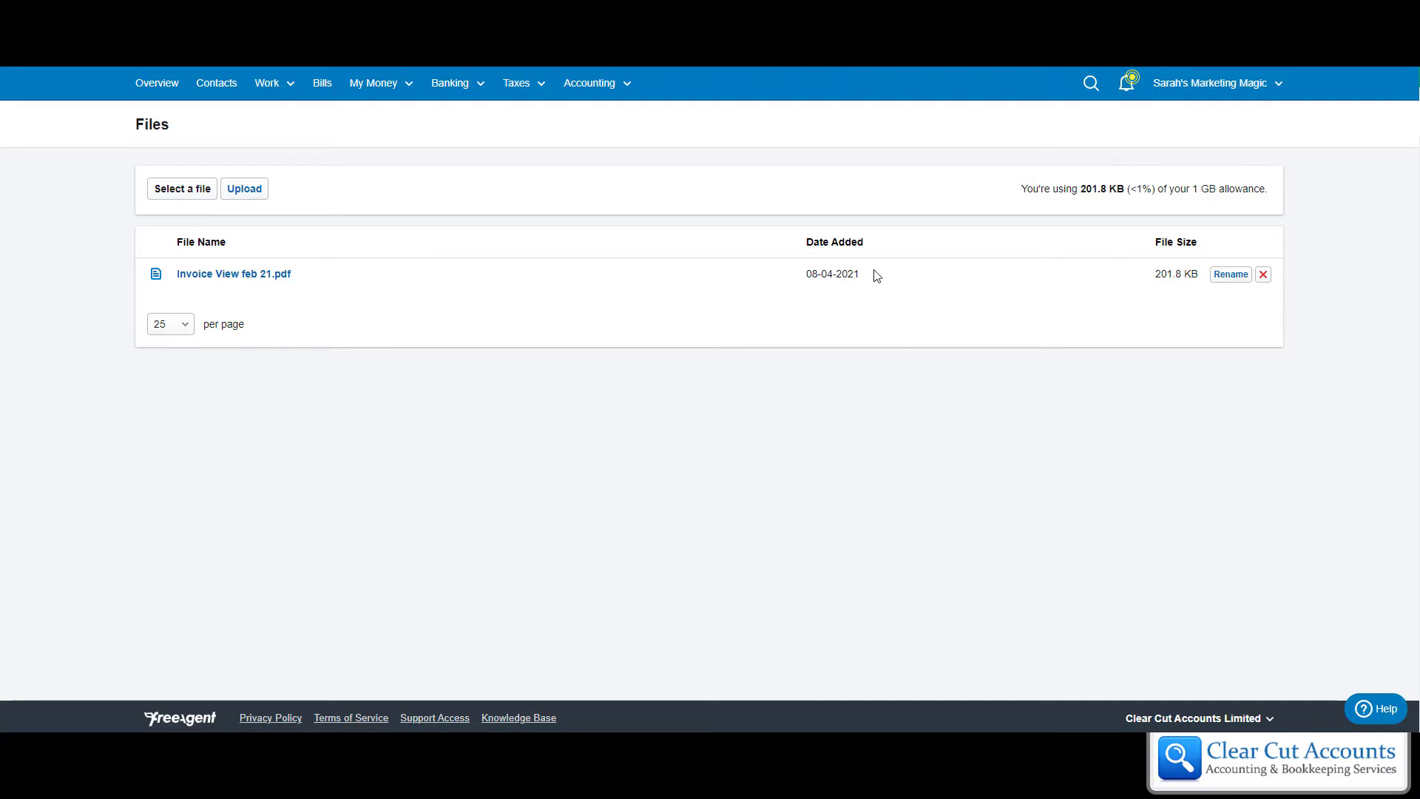
mouse_move(181, 196)
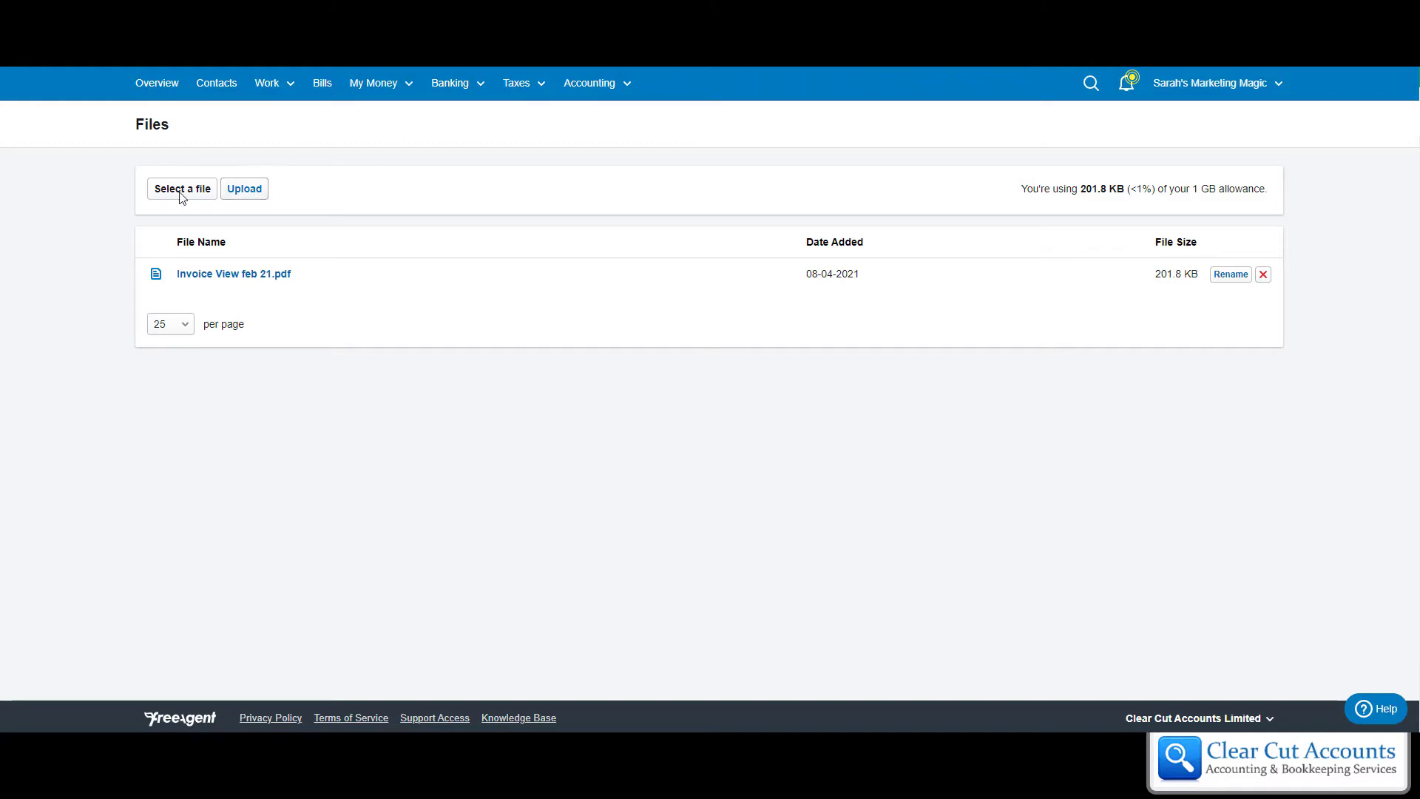
mouse_move(188, 194)
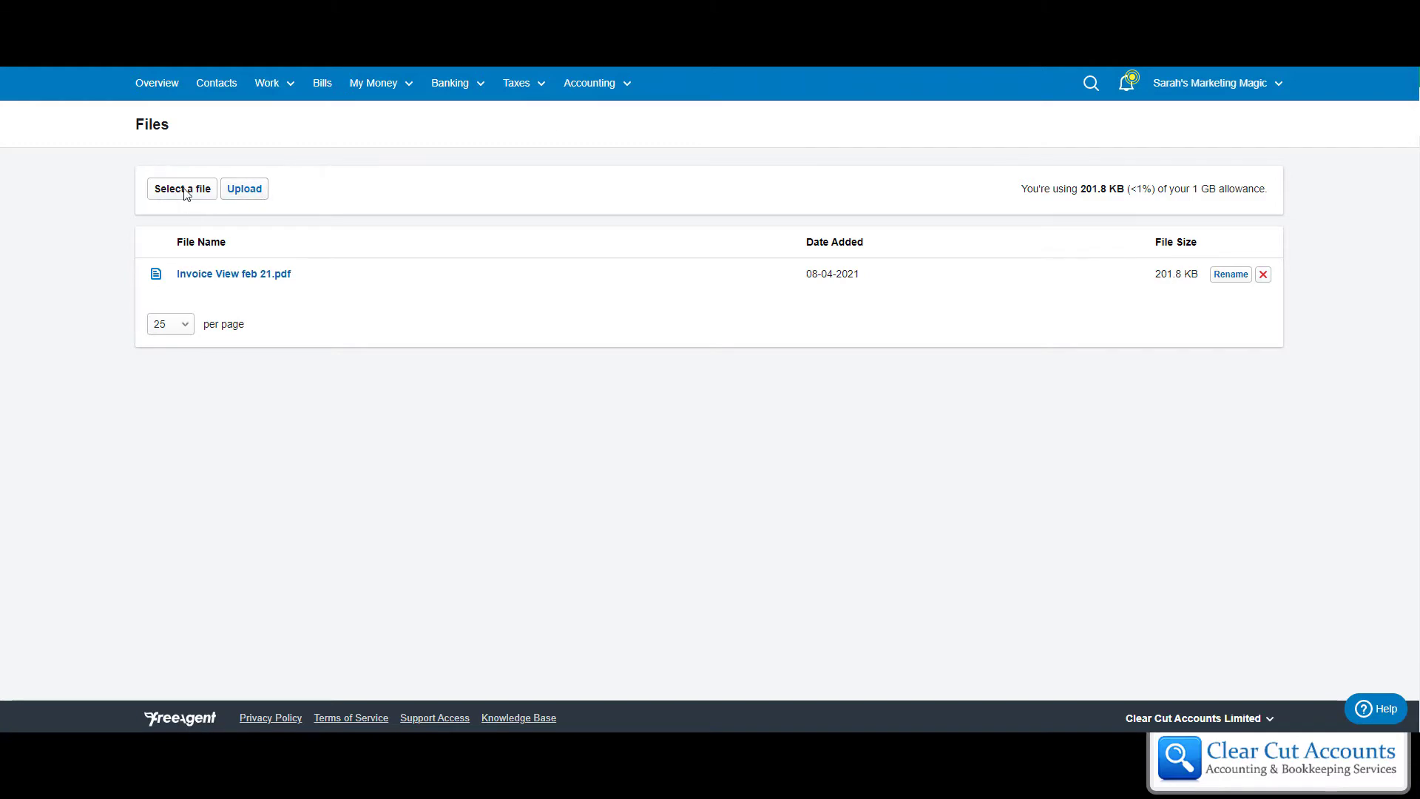
mouse_move(172, 197)
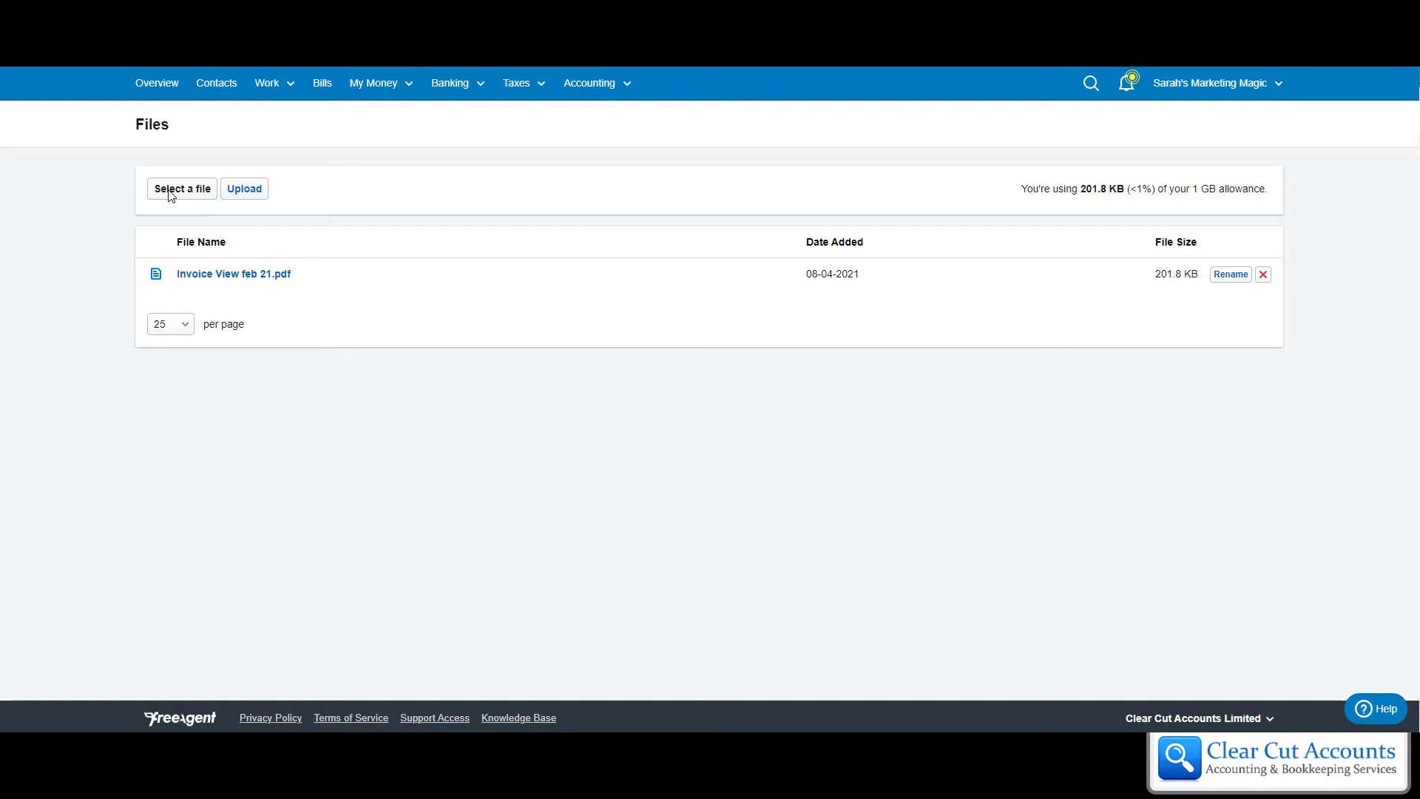
- Choose Invoice View oct 2020.pdf from the computer and upload it
click(181, 189)
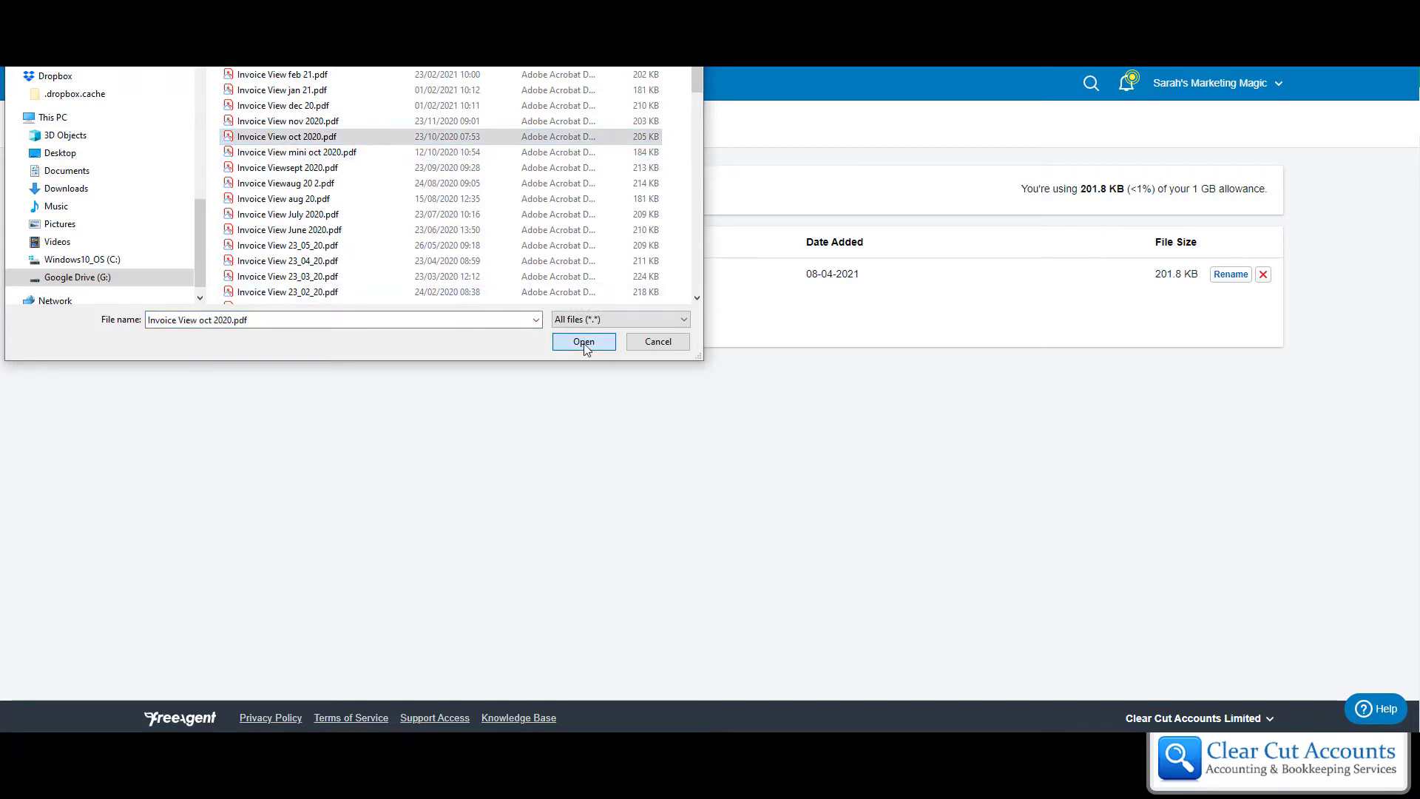
click(583, 340)
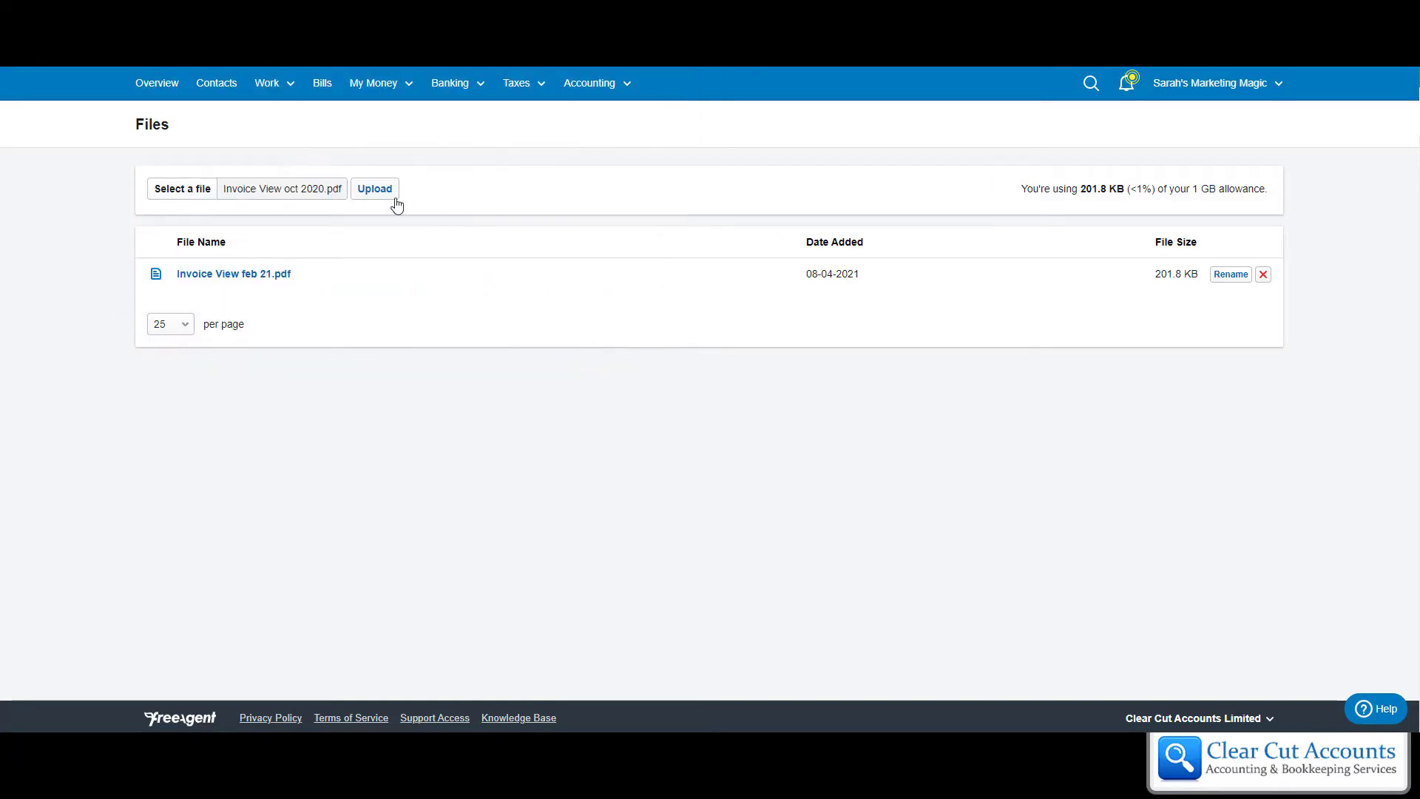
click(375, 188)
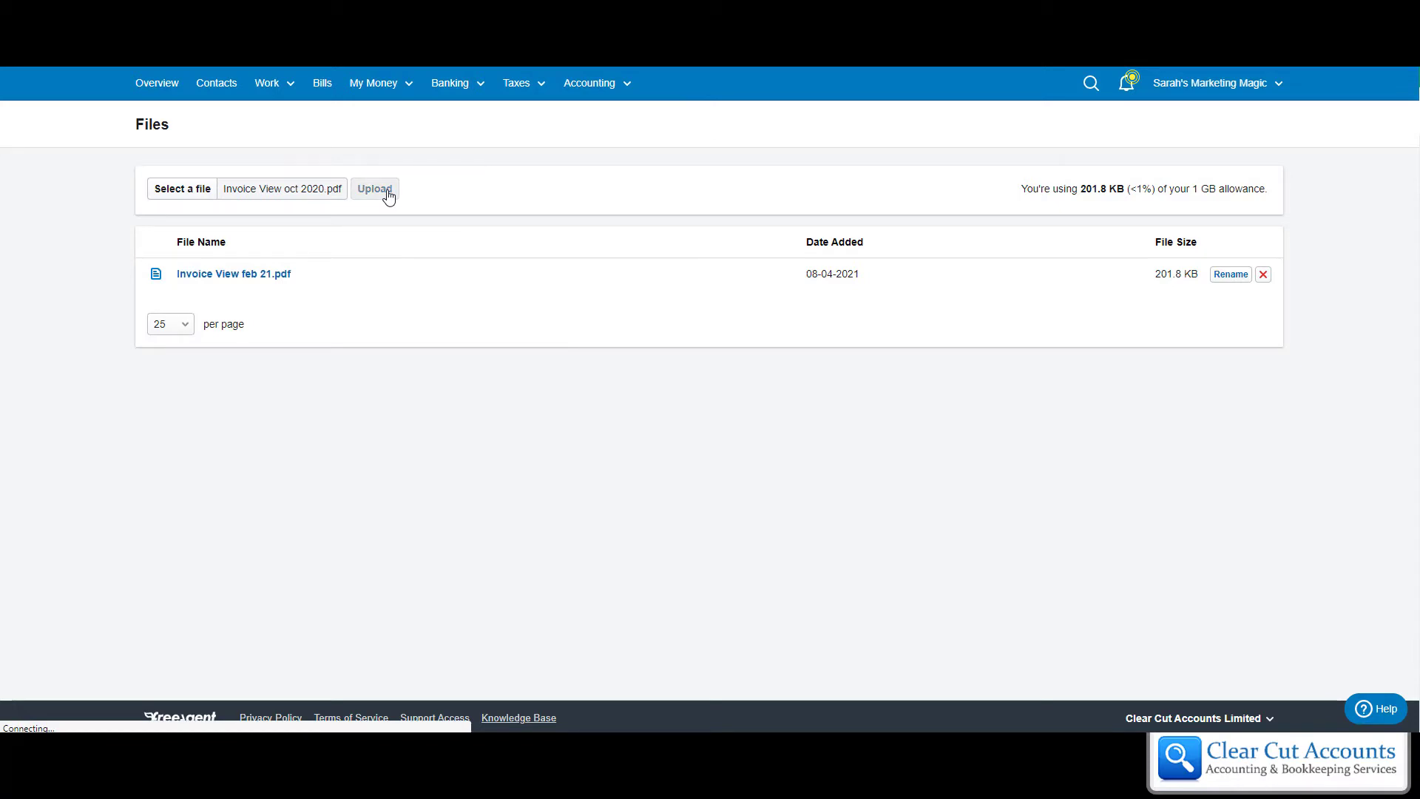
click(374, 189)
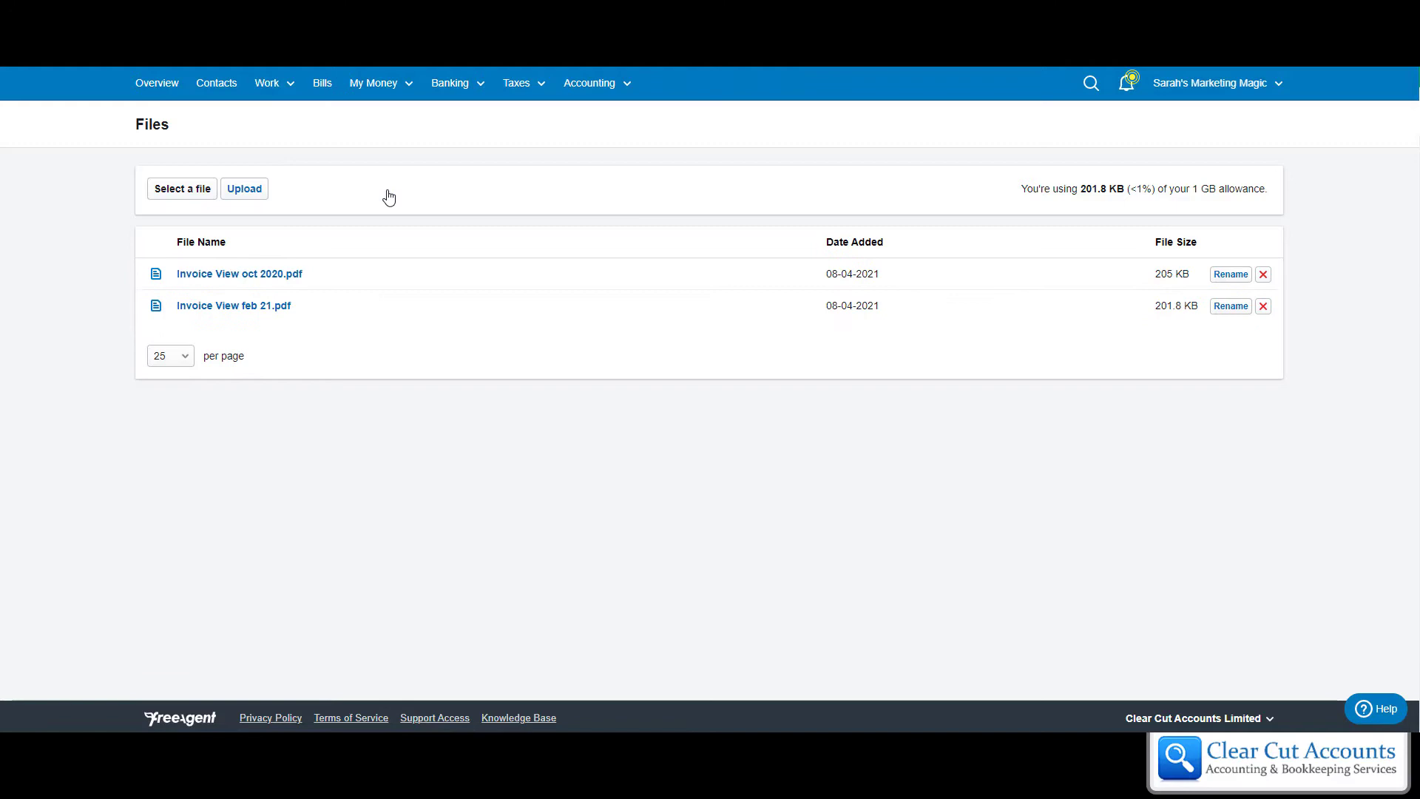
mouse_move(1225, 287)
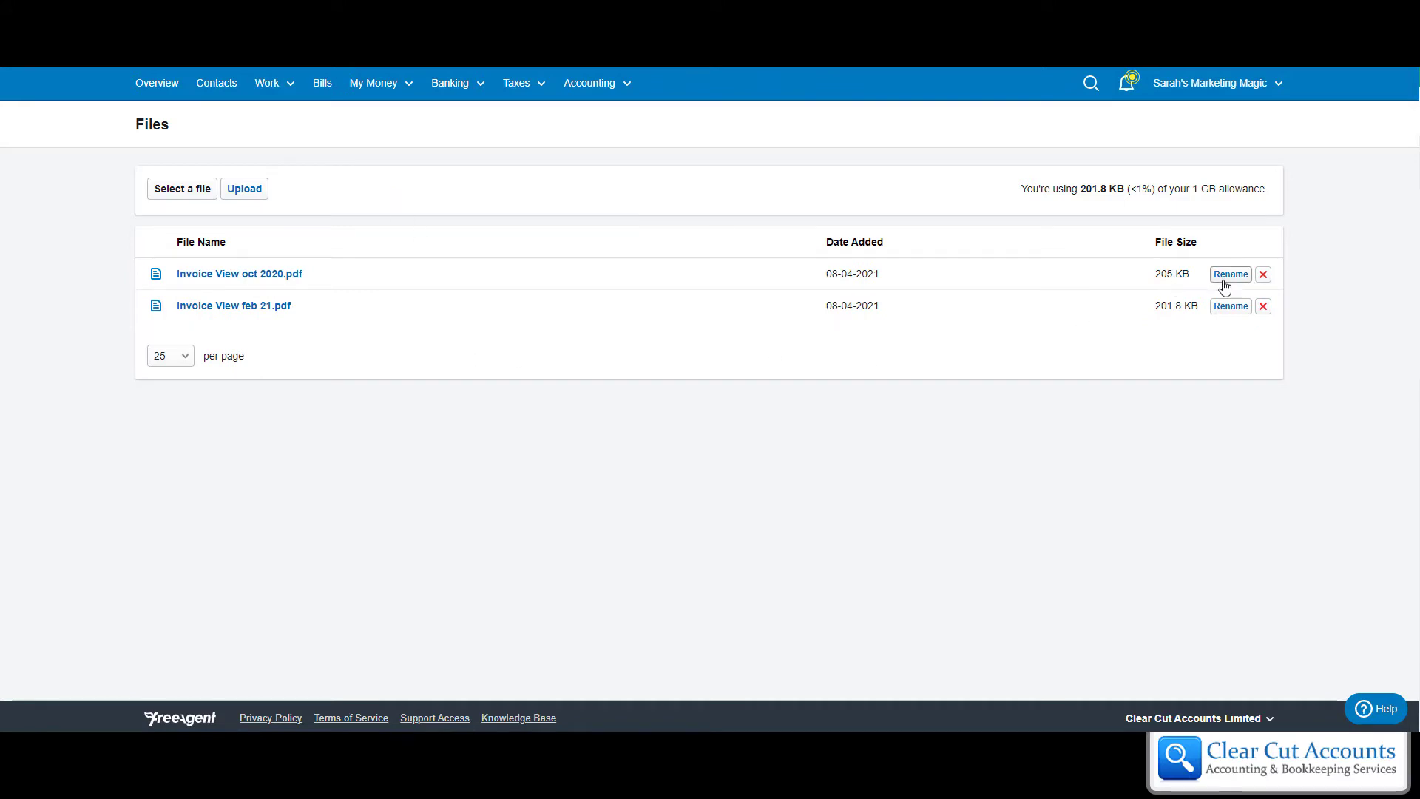
mouse_move(203, 282)
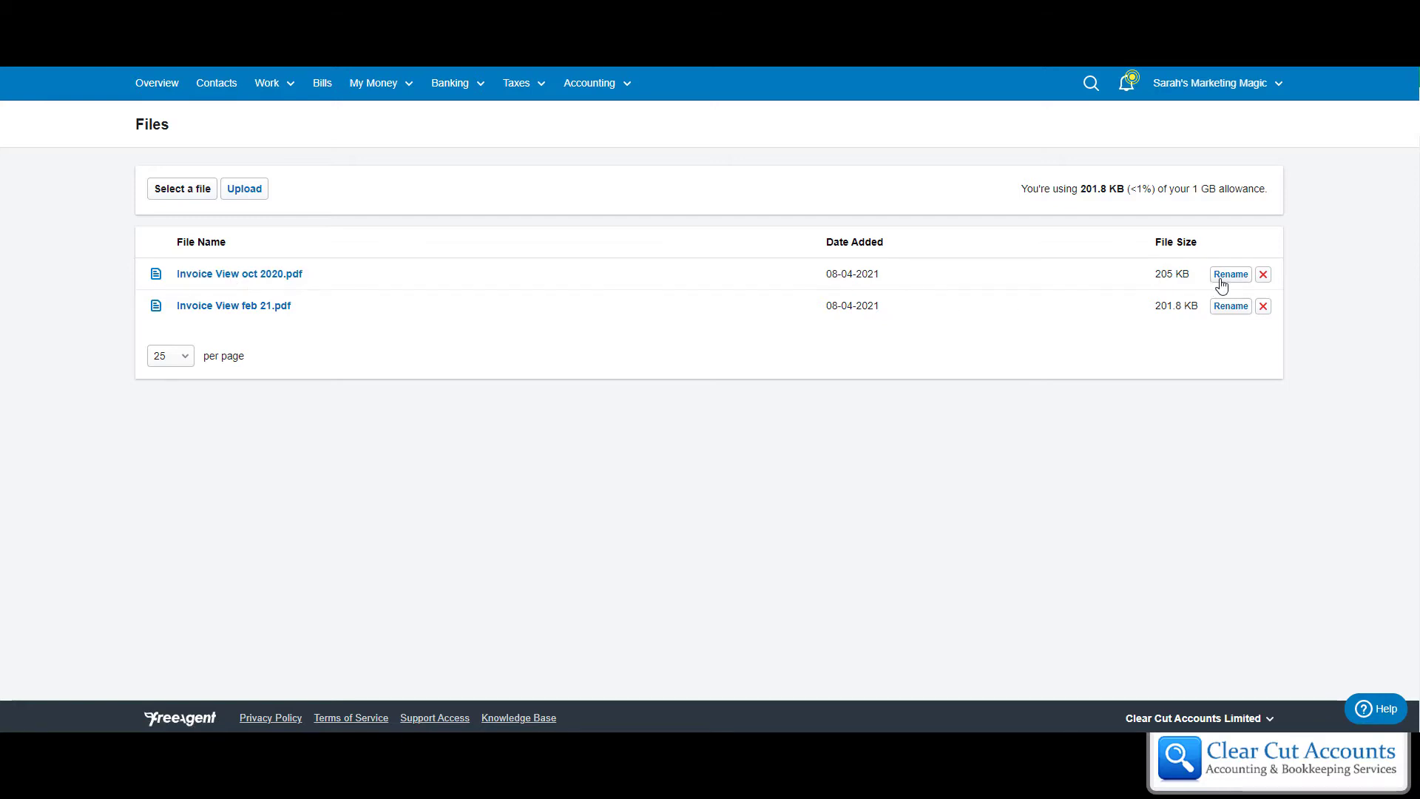
- Rename the October invoice to 'O2 Invoice View oct 2020.pdf'
click(1230, 274)
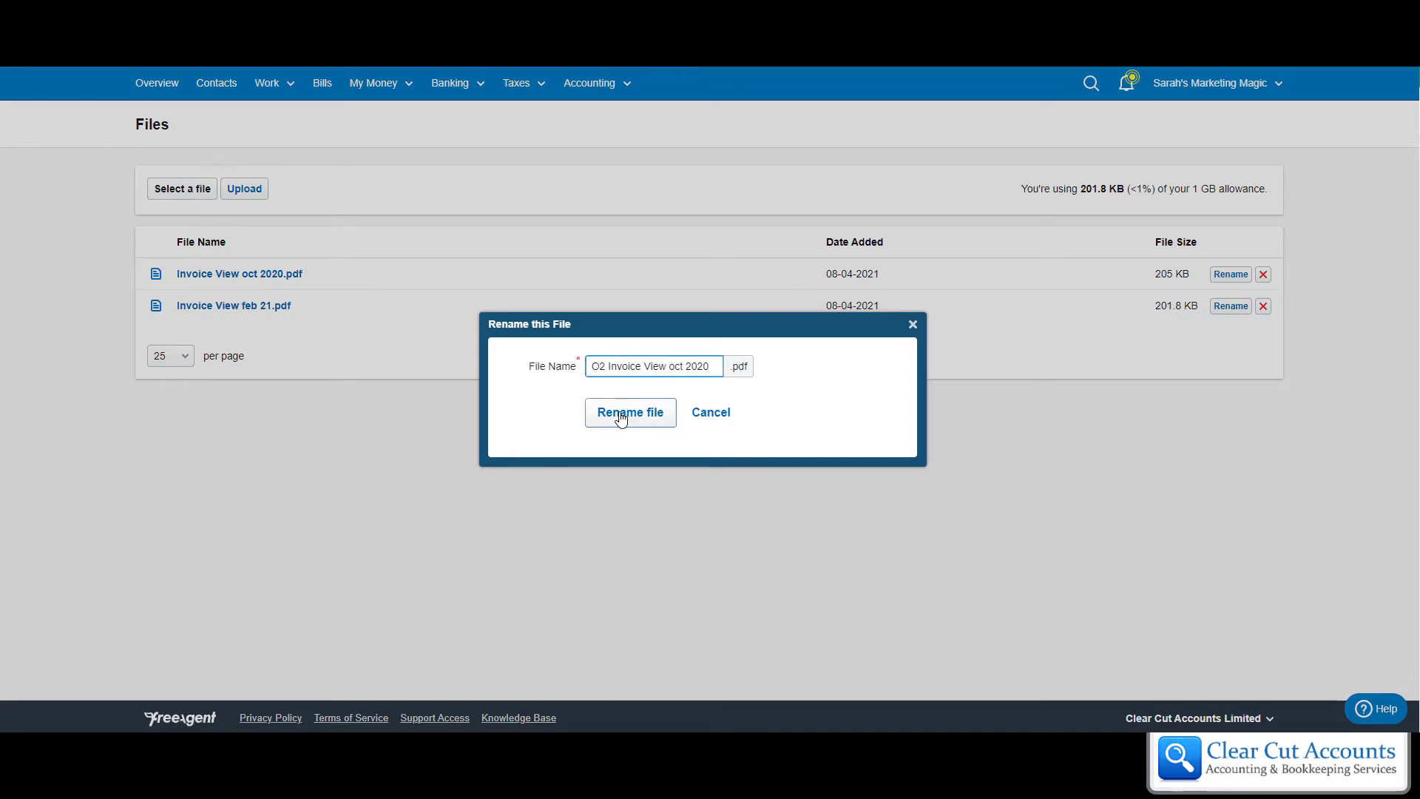
click(630, 412)
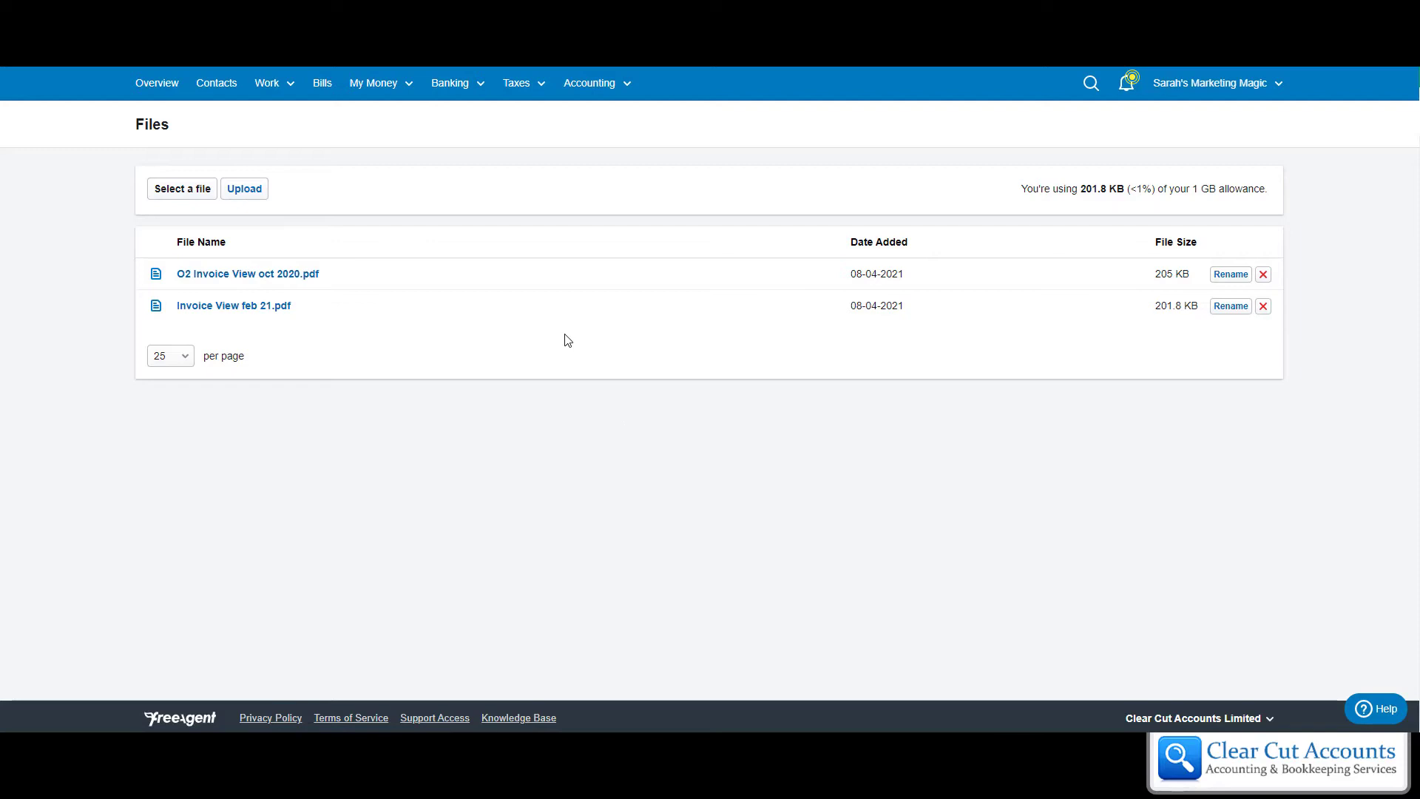
mouse_move(418, 407)
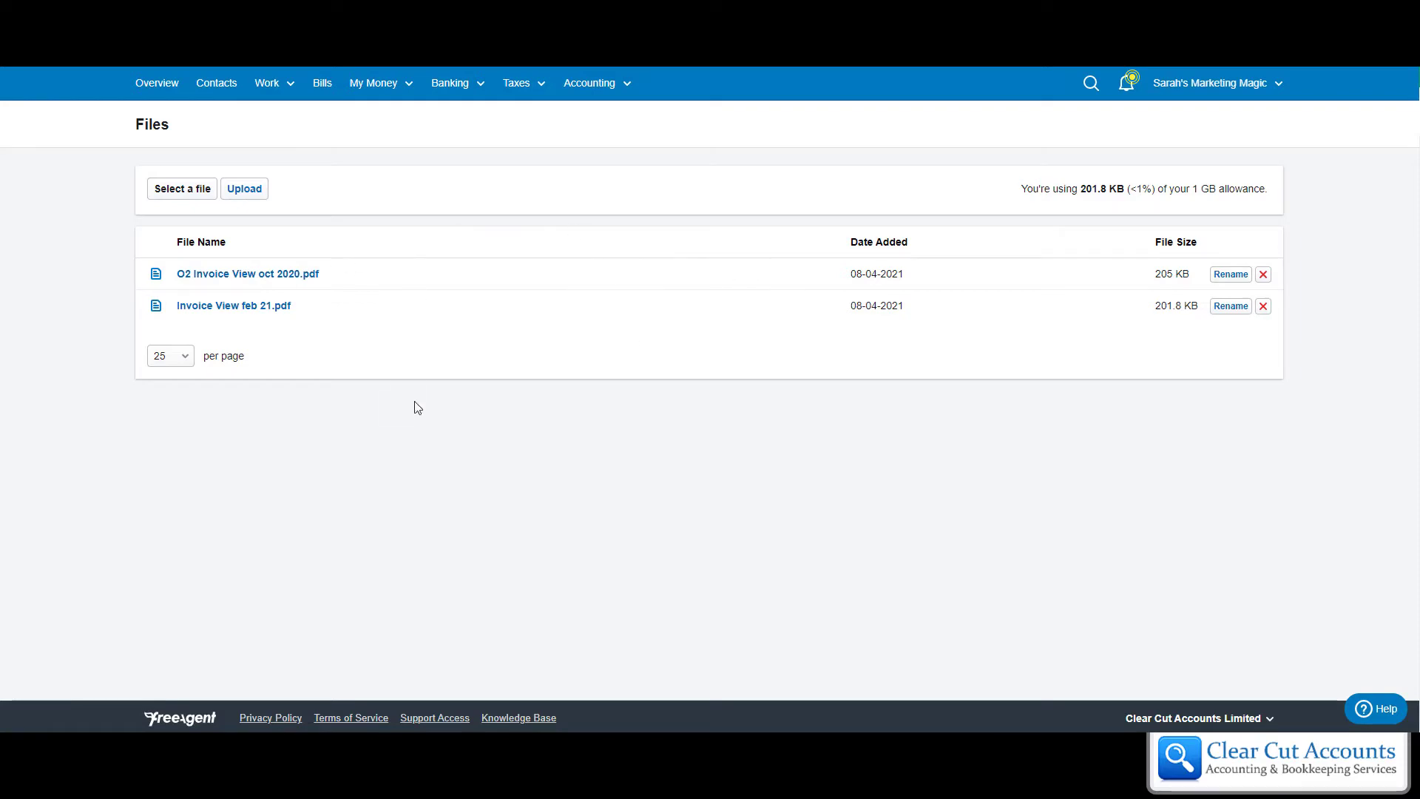
mouse_move(567, 297)
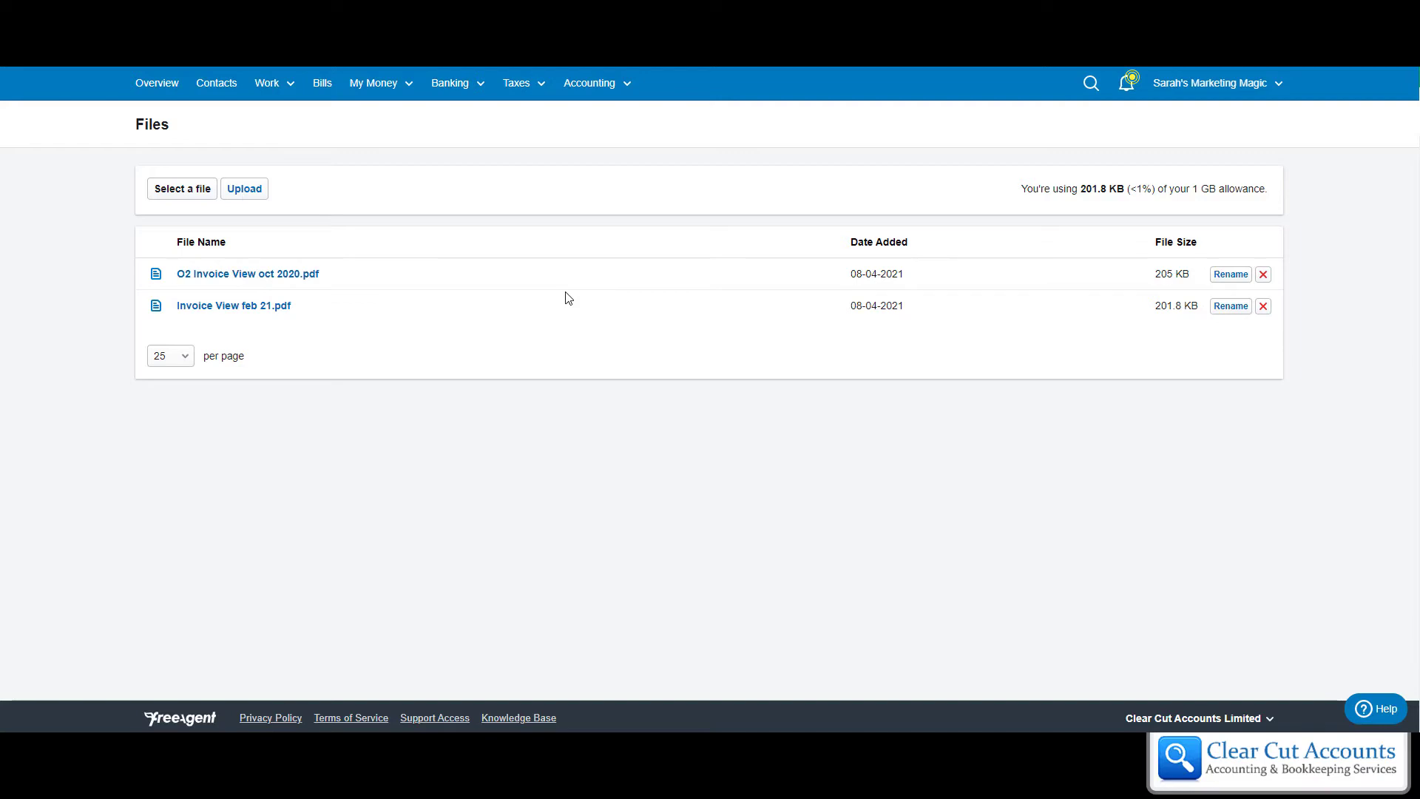
mouse_move(578, 297)
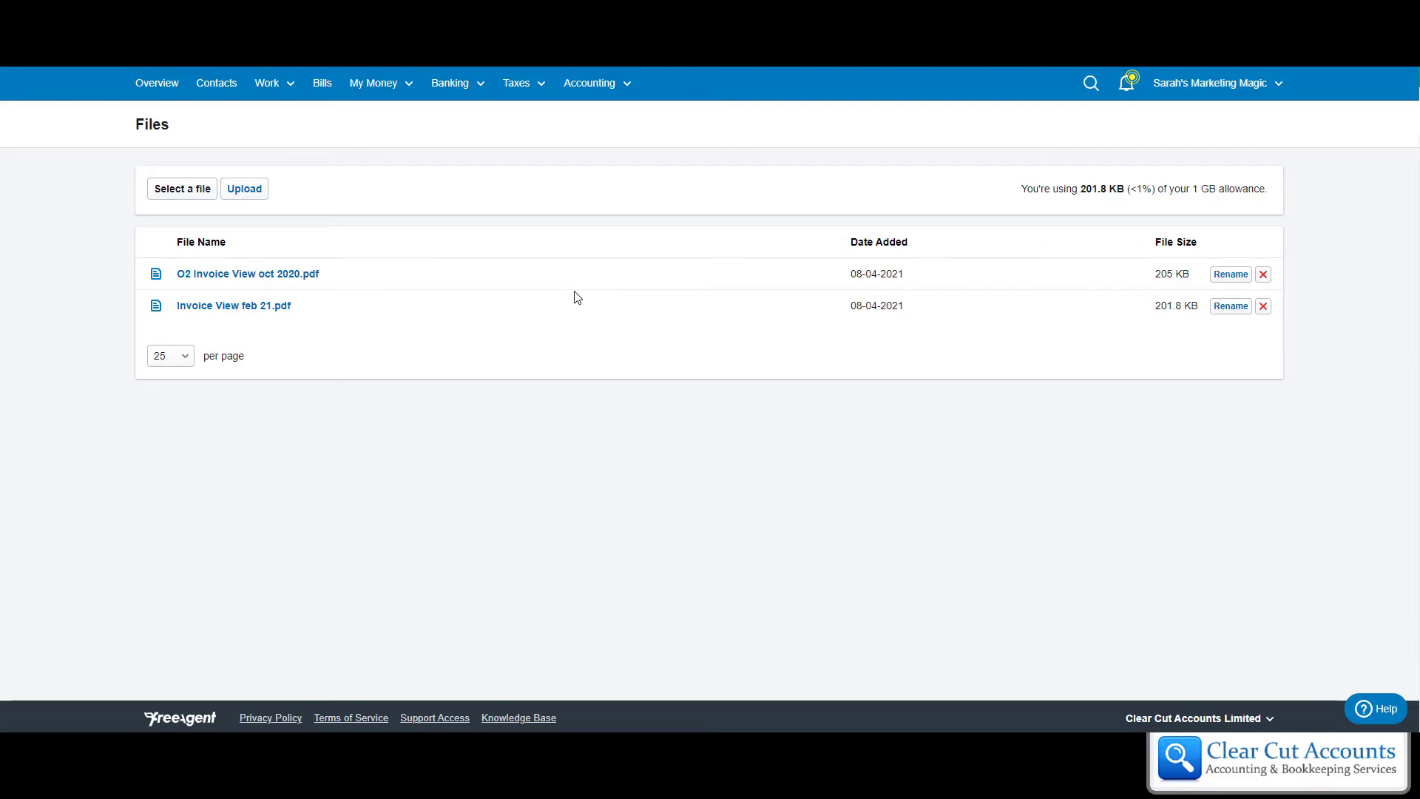
mouse_move(524, 324)
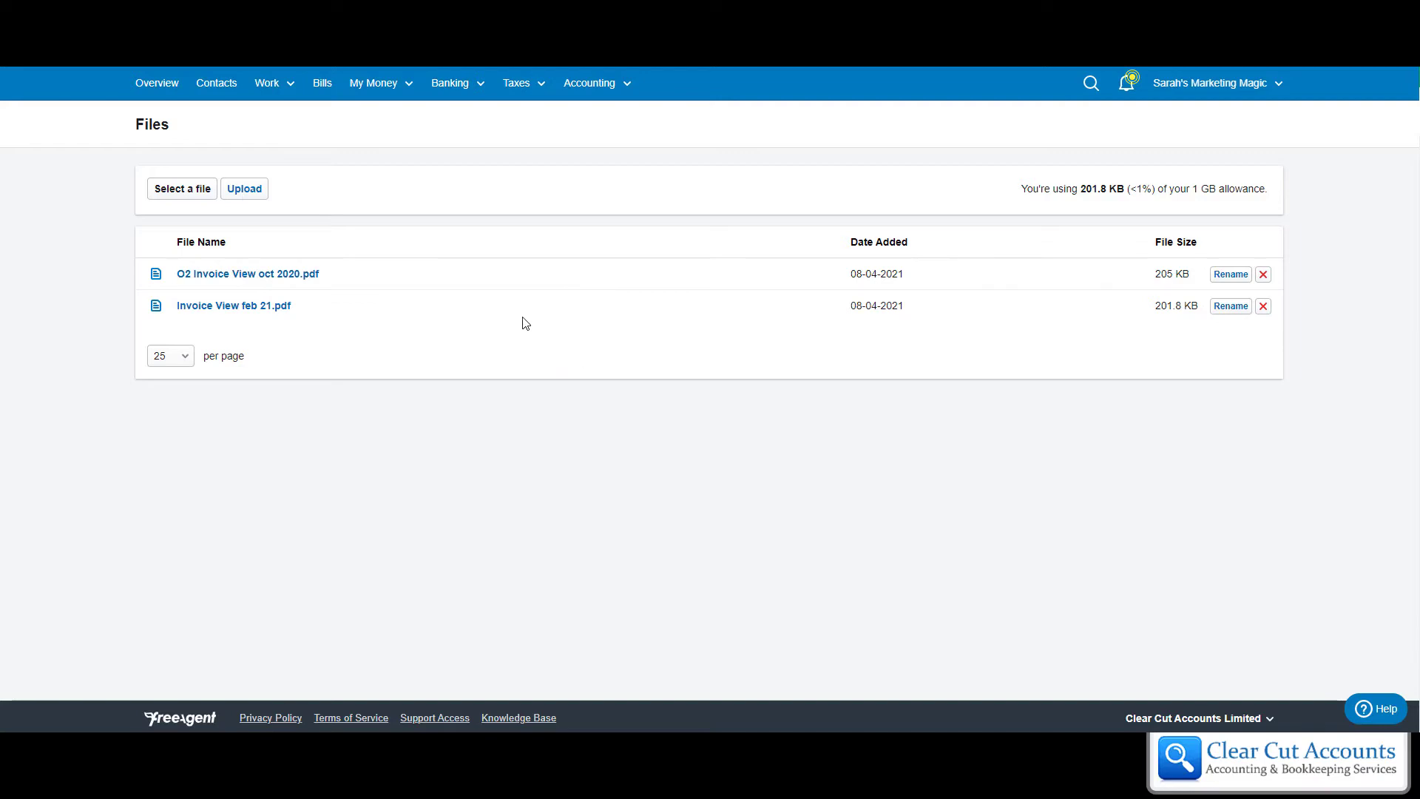
mouse_move(516, 400)
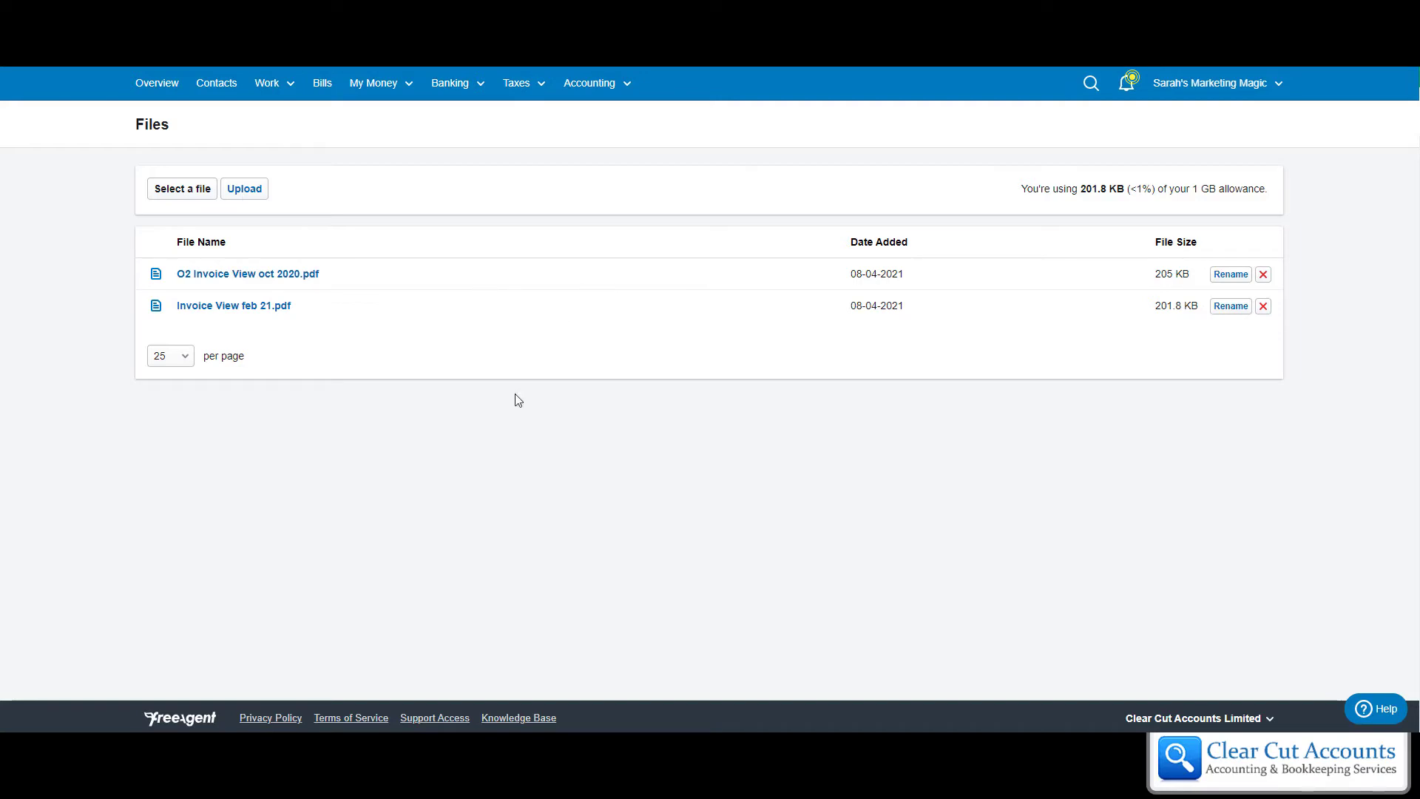
mouse_move(293, 376)
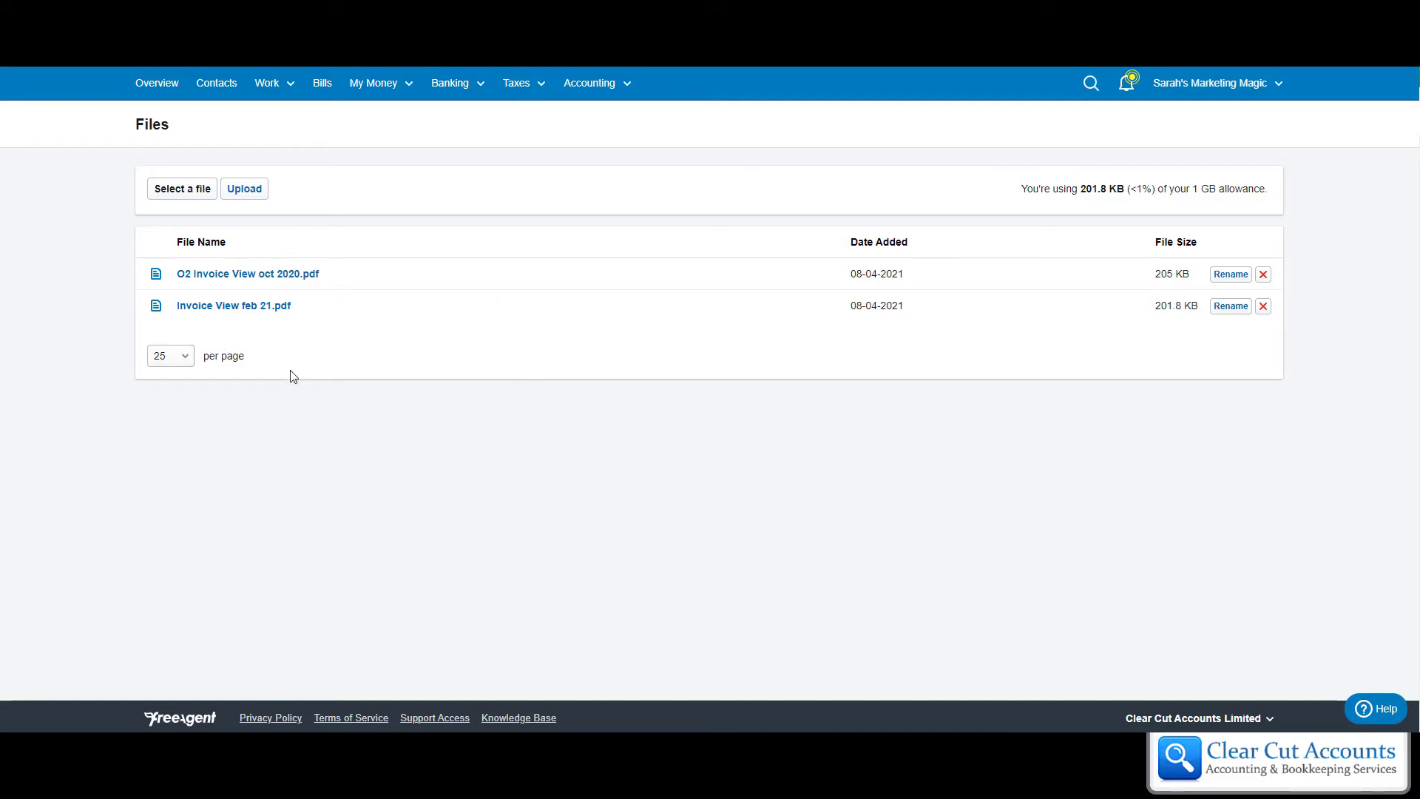
mouse_move(683, 291)
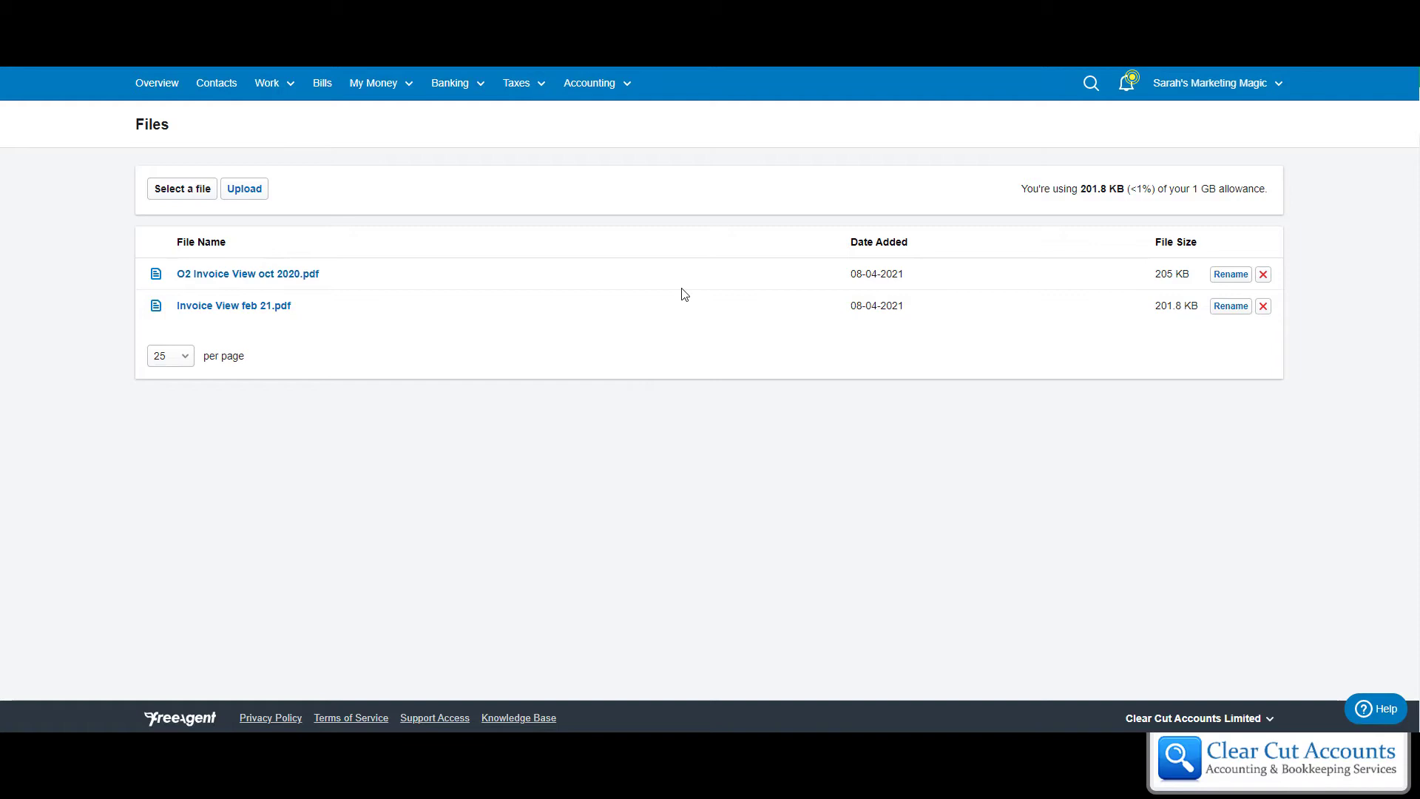
mouse_move(847, 311)
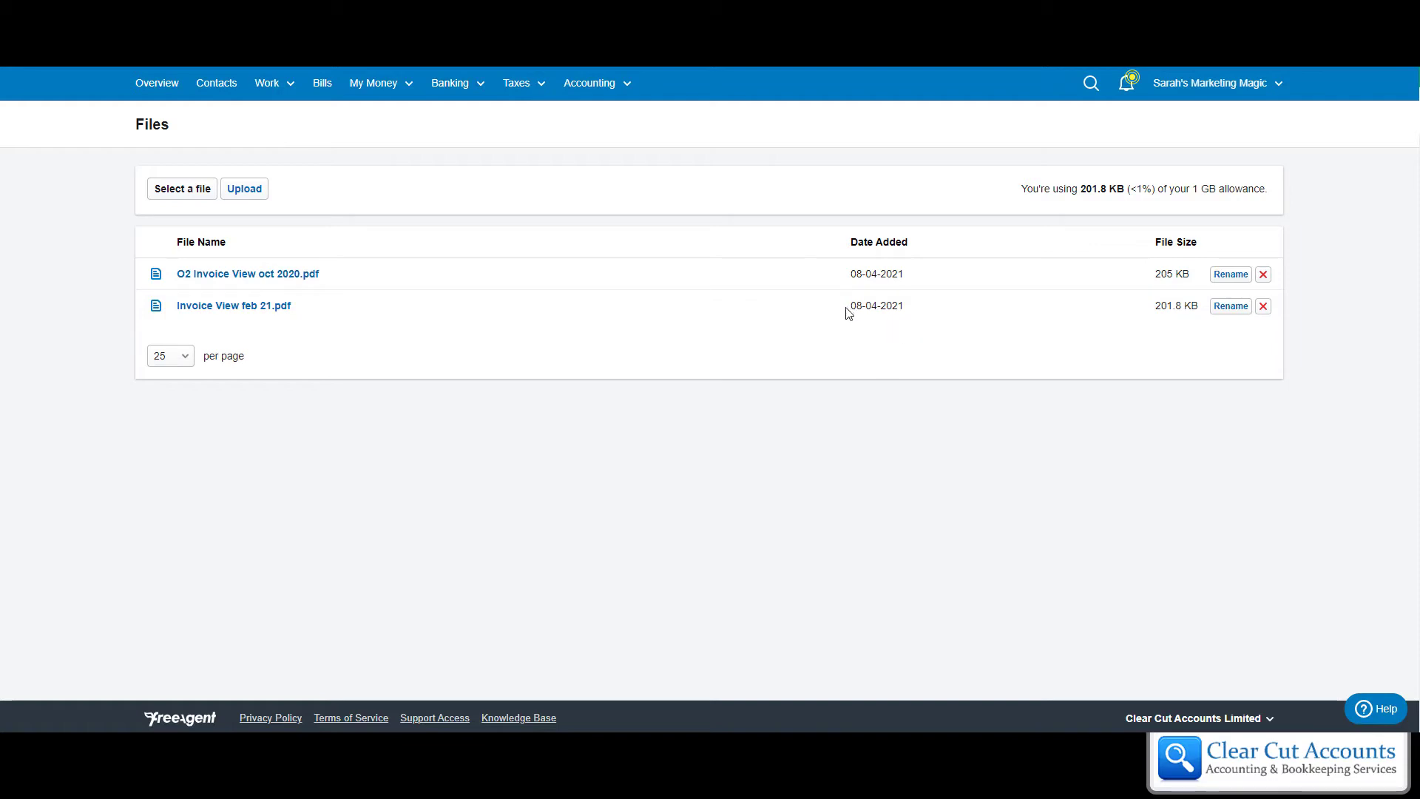
mouse_move(745, 289)
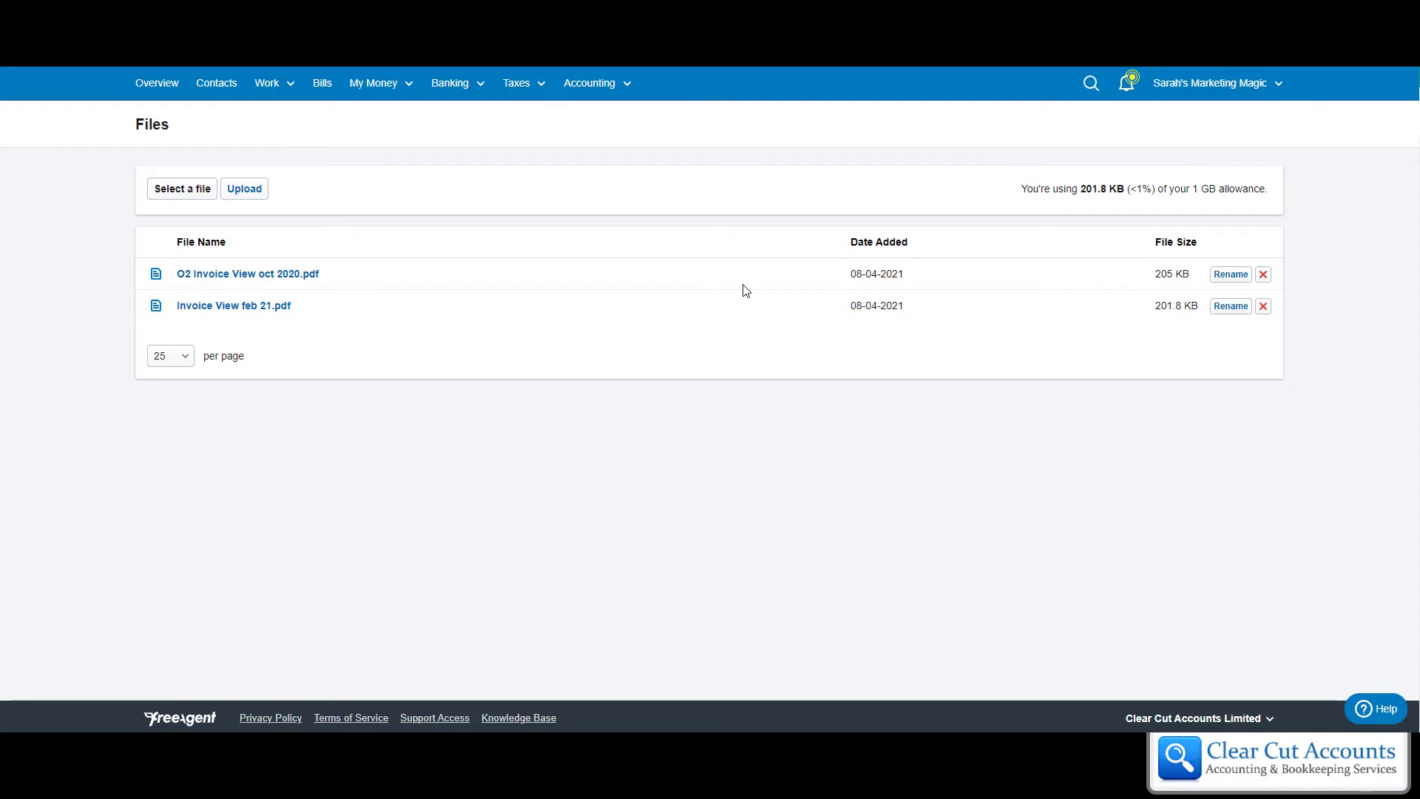
mouse_move(736, 337)
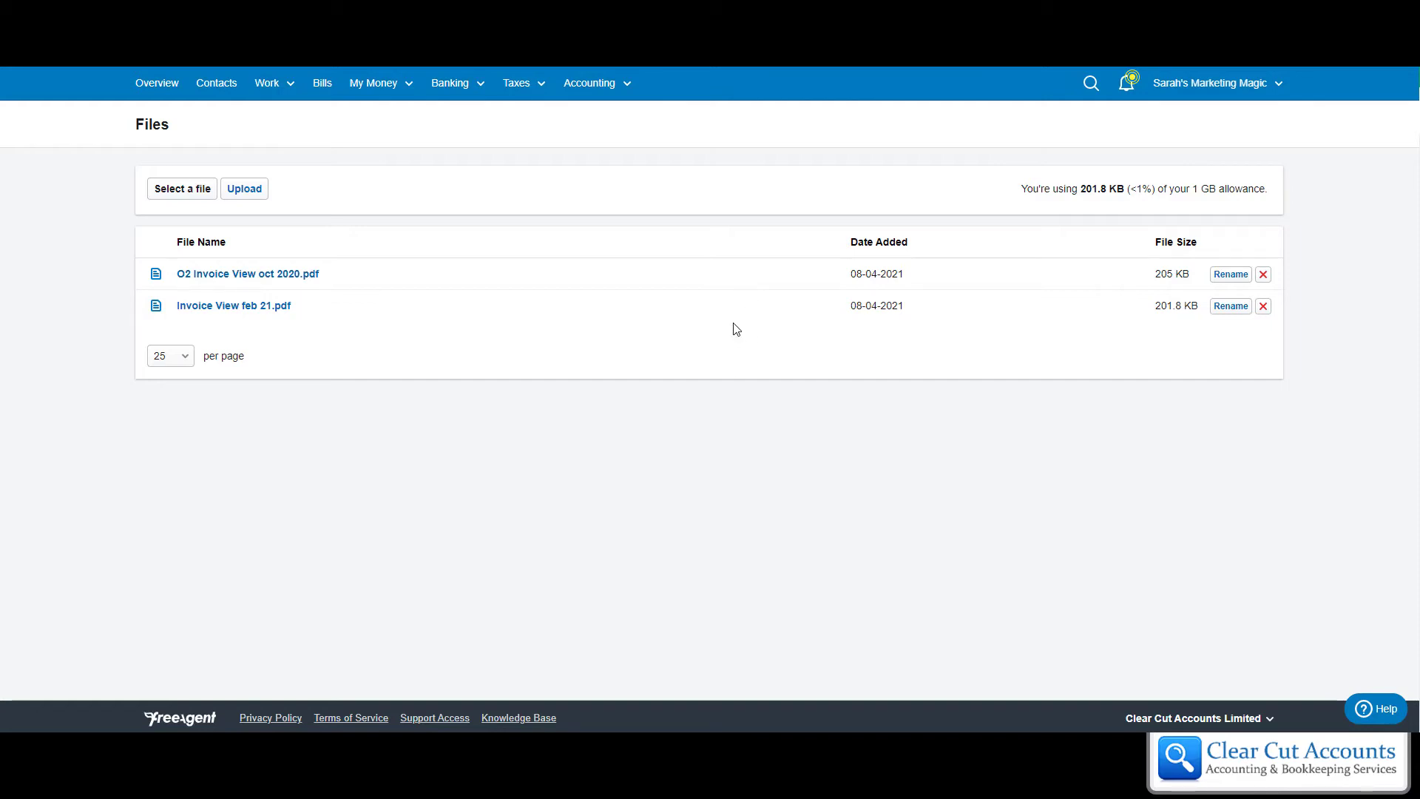
mouse_move(730, 333)
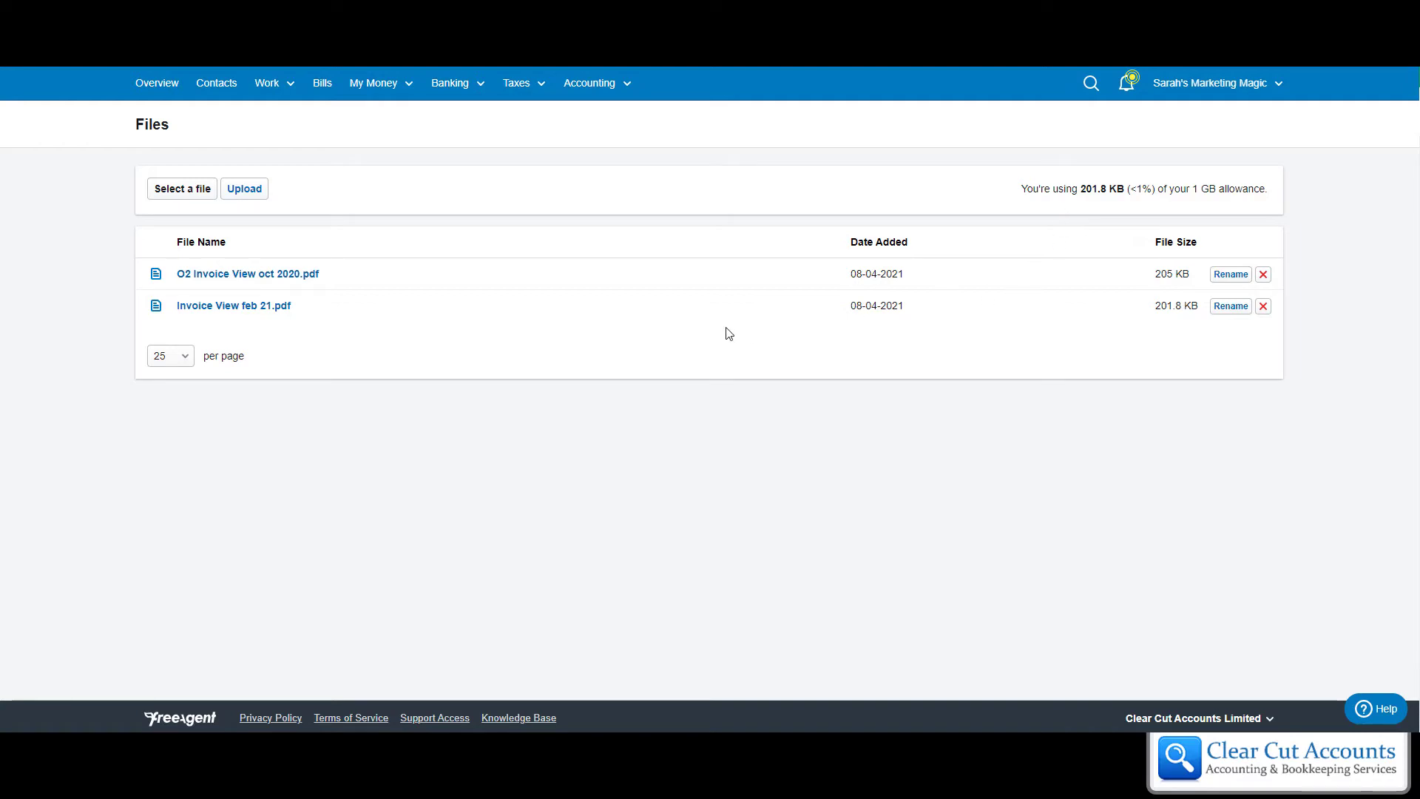
mouse_move(736, 330)
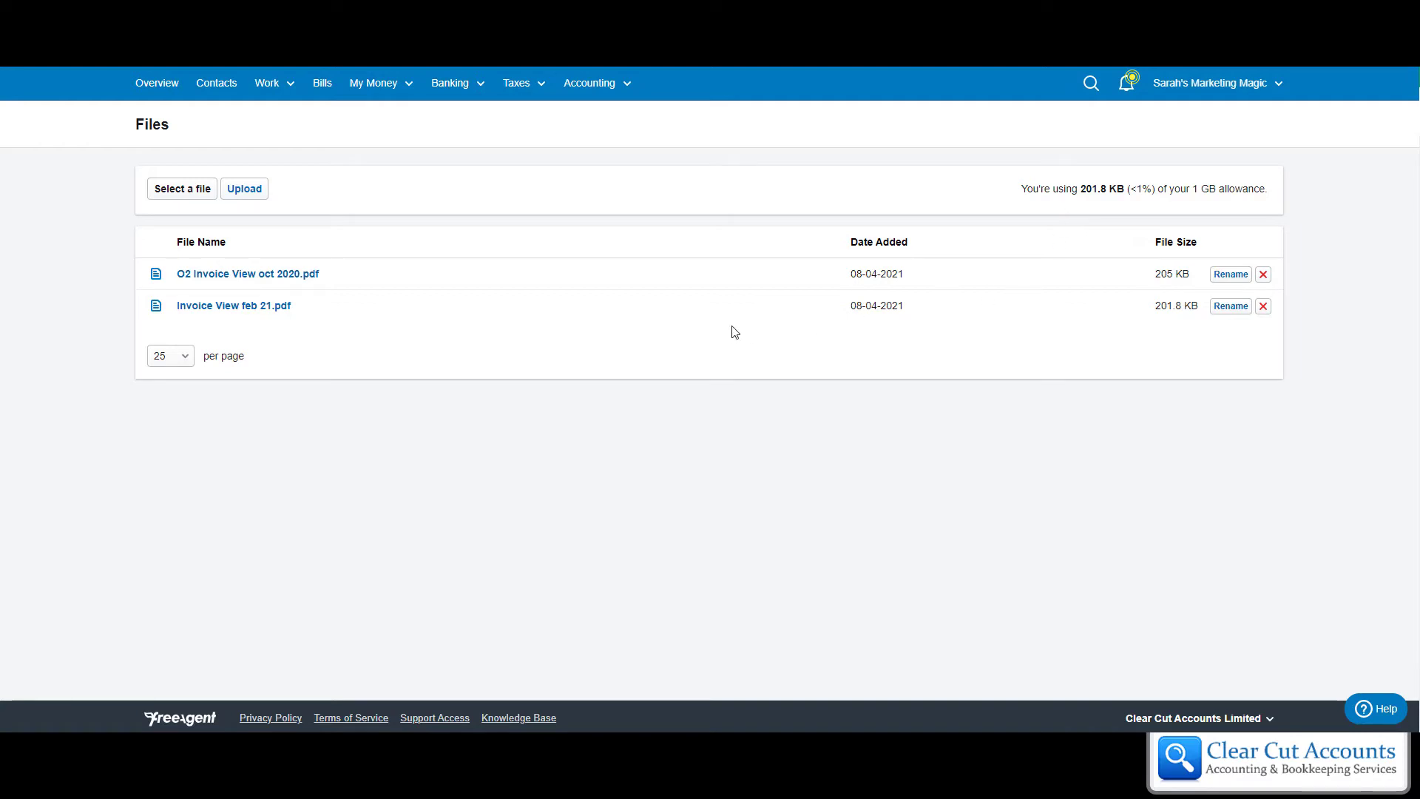